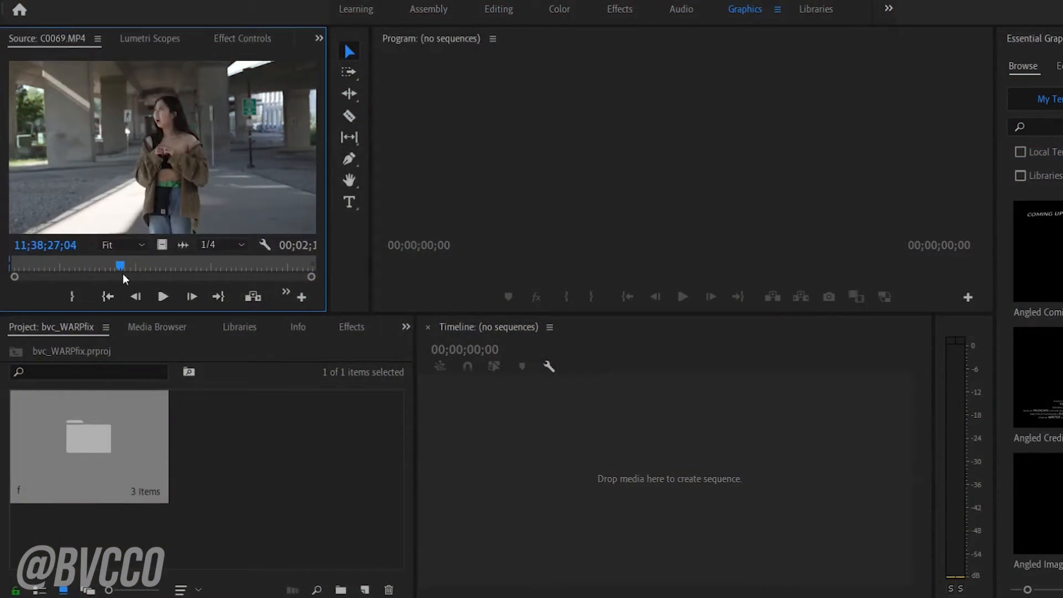
# Step: Create a sequence from clip C0069 and select it on the timeline for stabilizing
pyautogui.moveTo(119, 265); pyautogui.dragTo(206, 265)
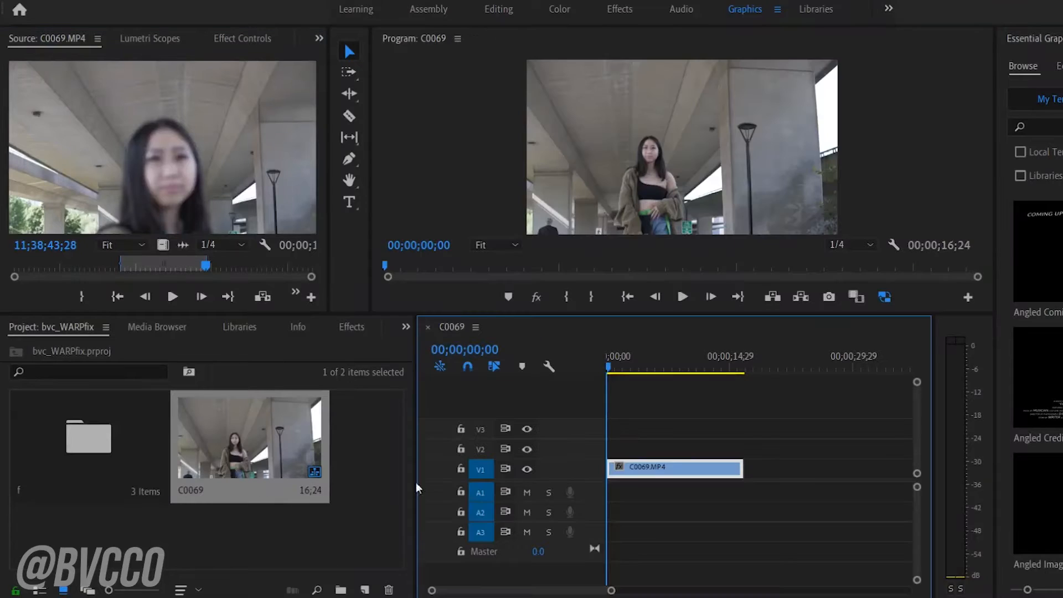
pyautogui.click(654, 355)
pyautogui.write('war')
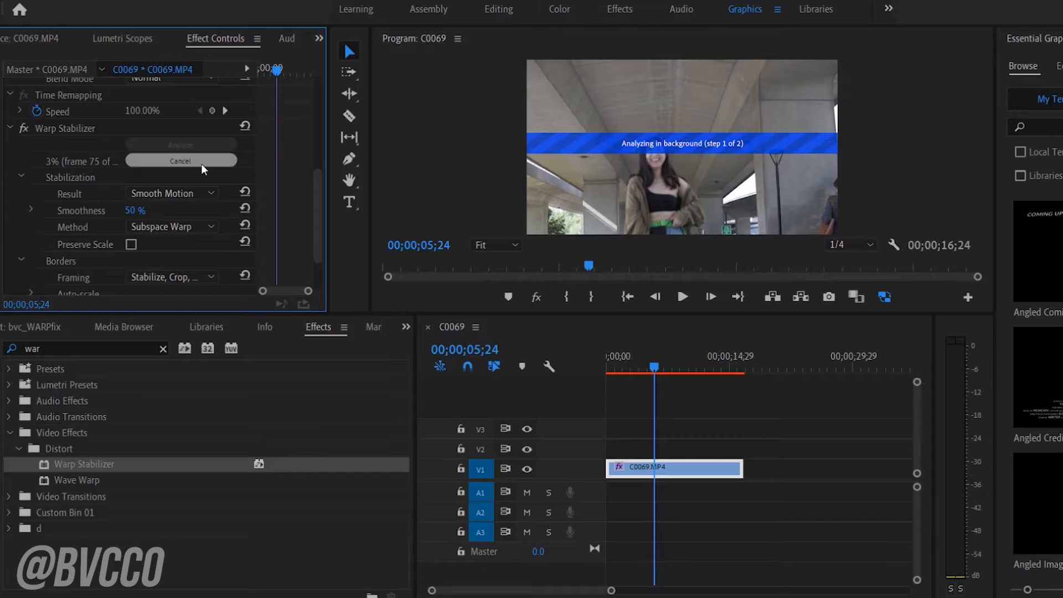
# Step: Cancel the Warp Stabilizer analysis and select the clip's Scale value in Effect Controls
pyautogui.click(180, 160)
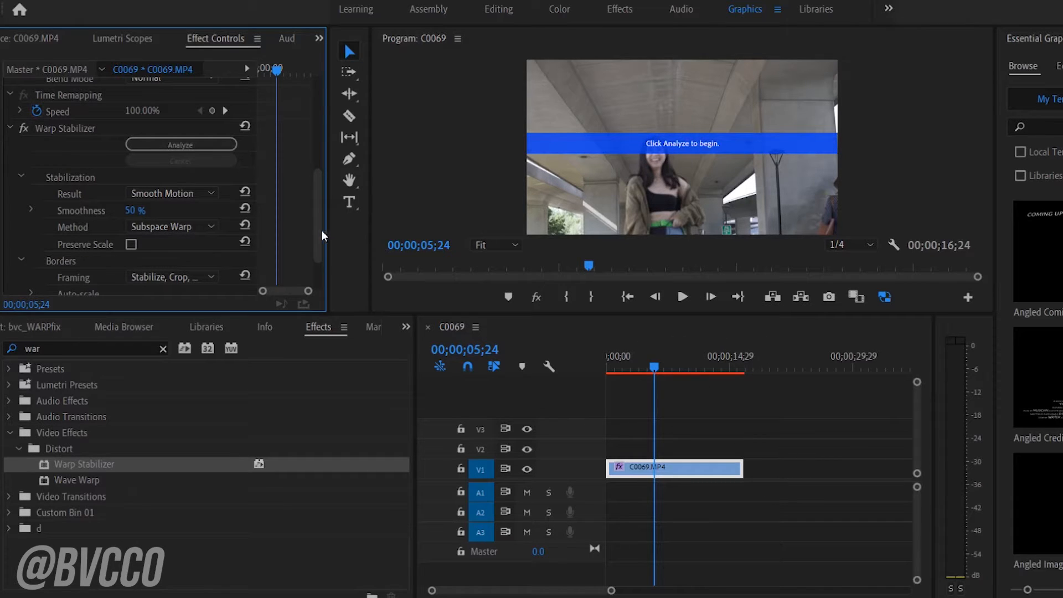
pyautogui.scroll(3)
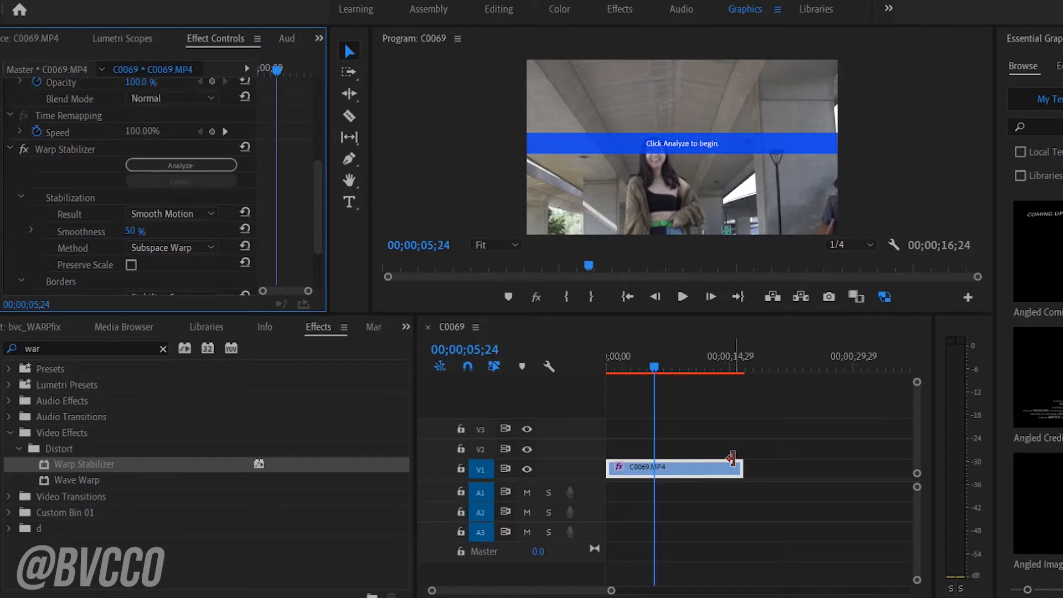
pyautogui.moveTo(642, 429)
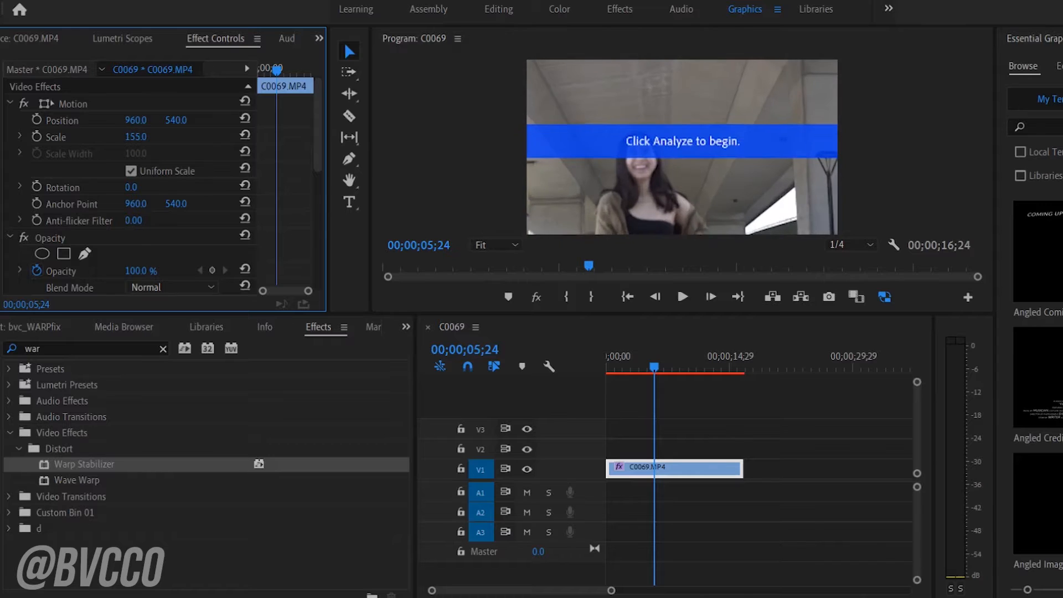
pyautogui.scroll(-3)
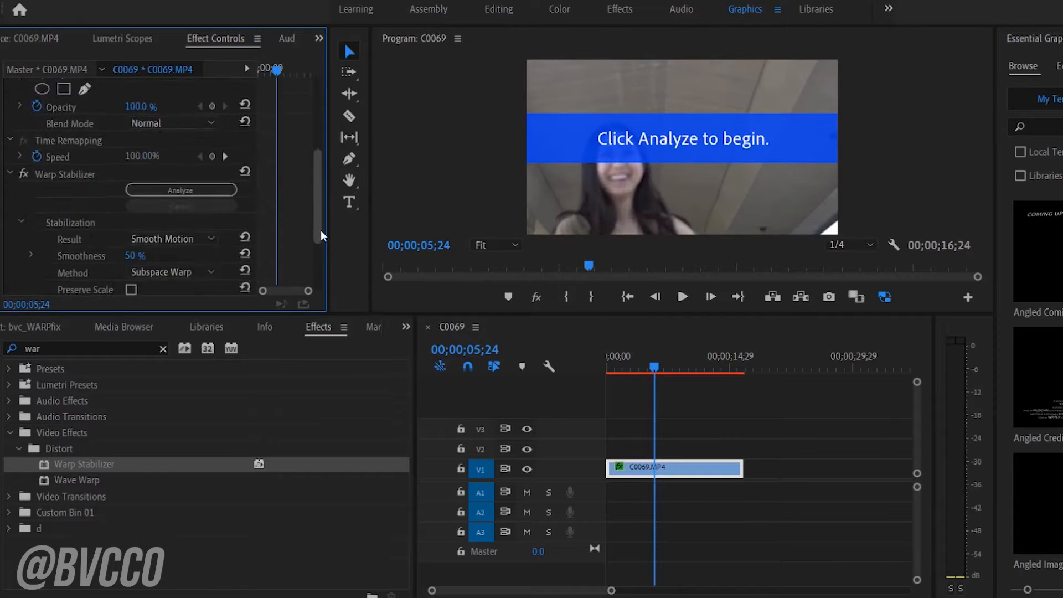
pyautogui.scroll(3)
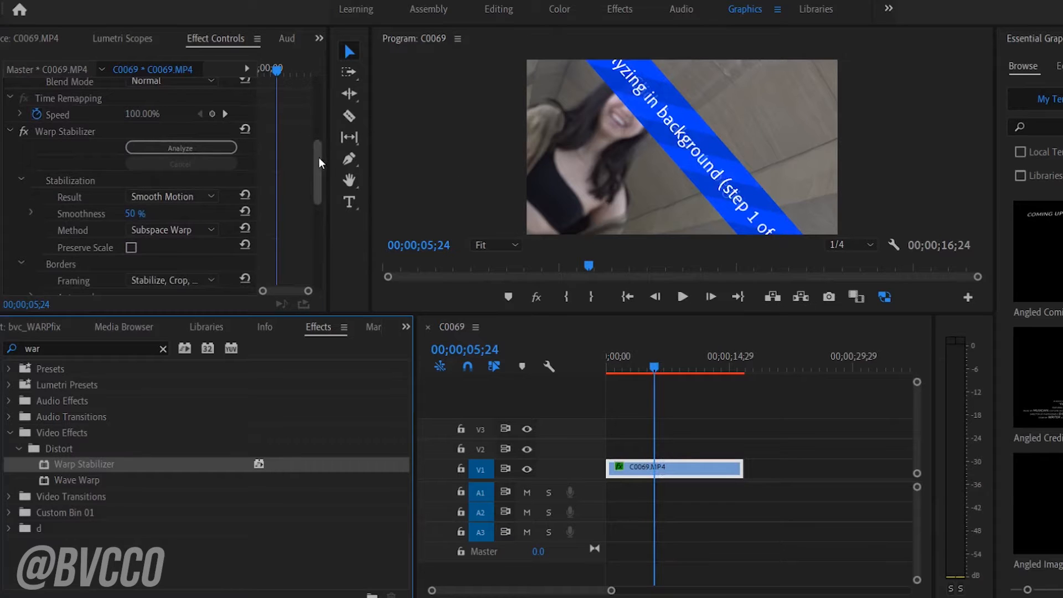
pyautogui.scroll(3)
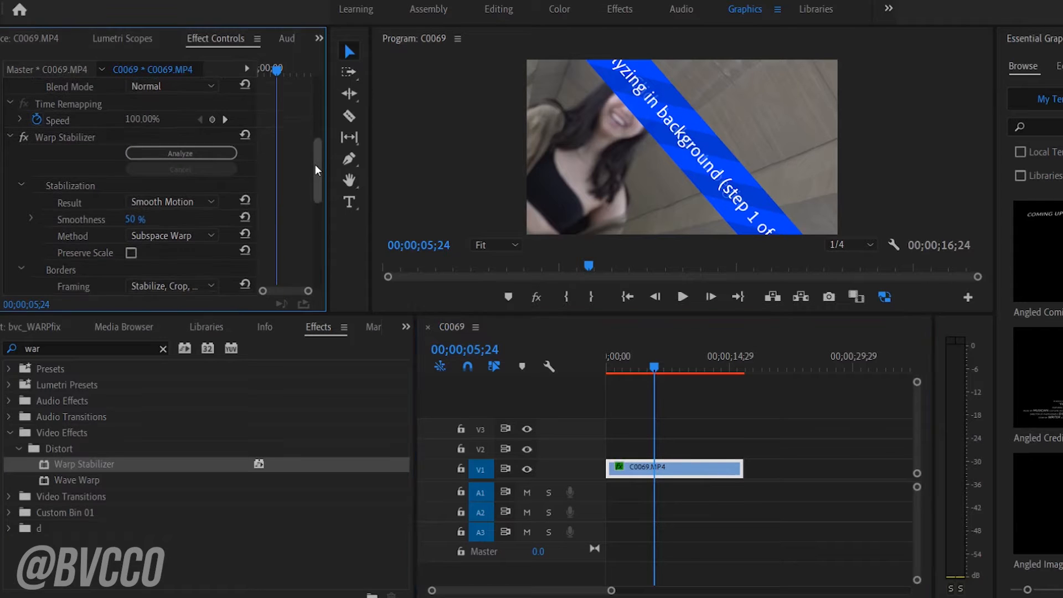
pyautogui.scroll(3)
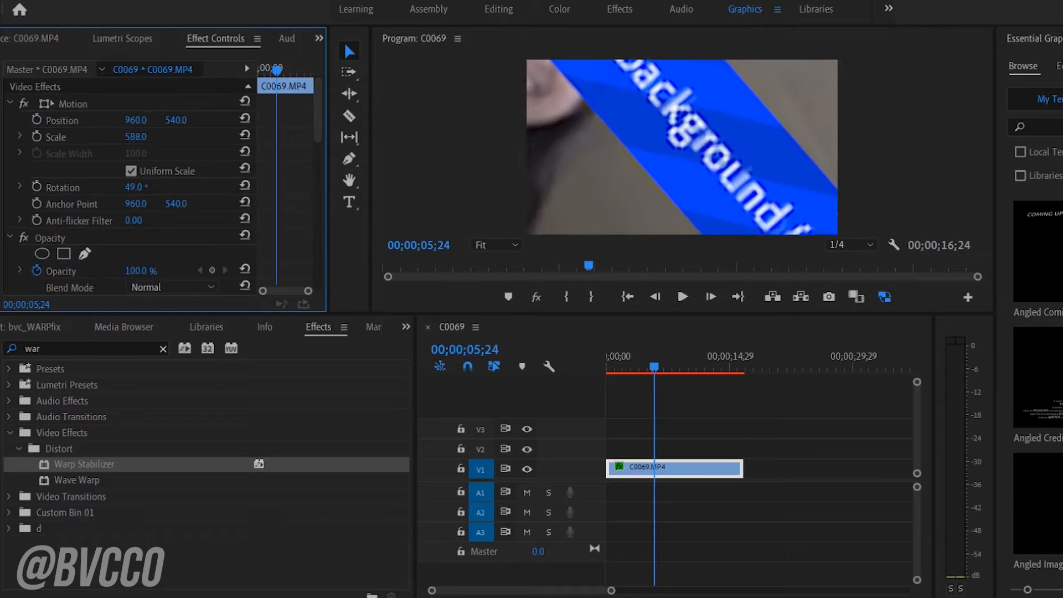
pyautogui.tripleClick(136, 136)
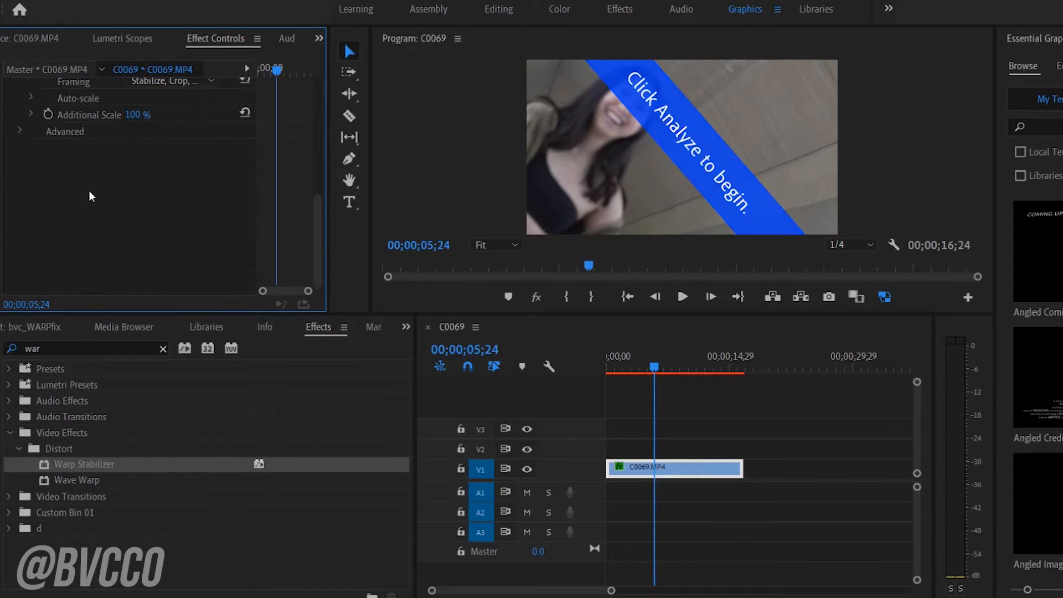
# Step: Cut Warp Stabilizer from clip C0069 via its Effect Controls context menu
pyautogui.click(427, 327)
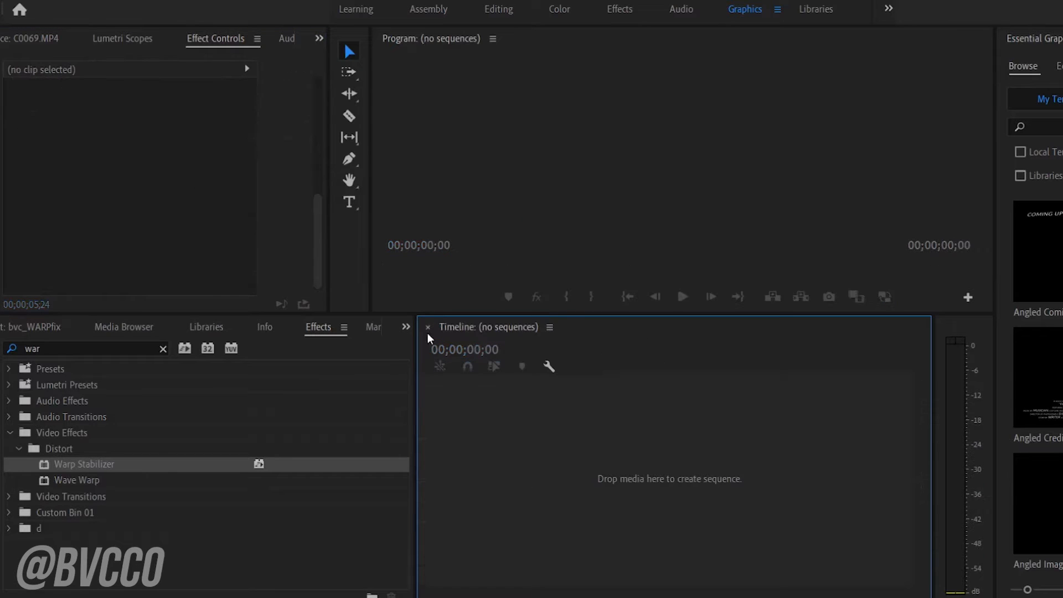
pyautogui.click(53, 327)
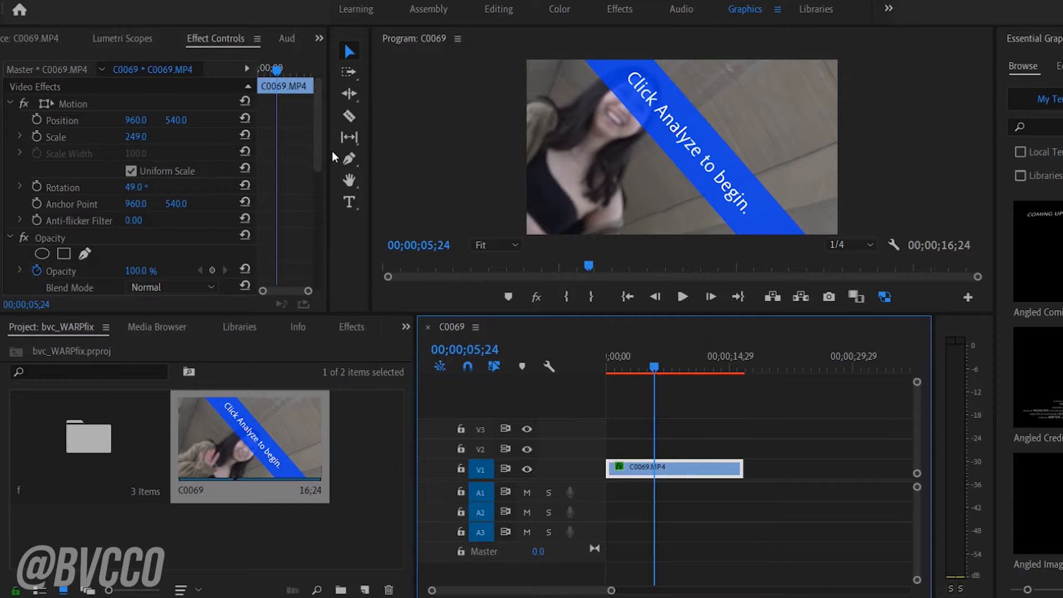
pyautogui.rightClick(65, 126)
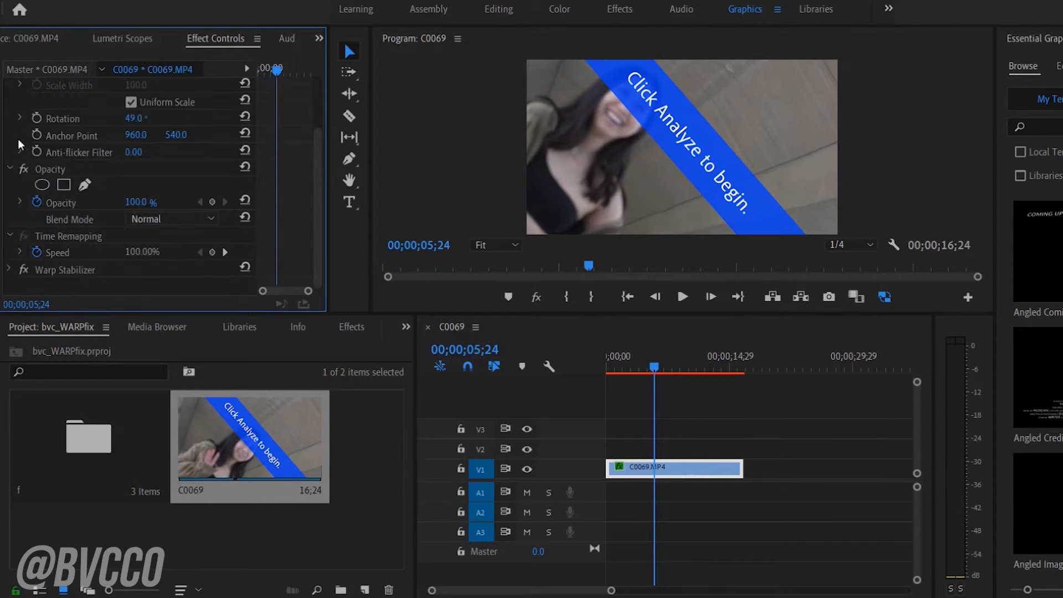
pyautogui.rightClick(64, 271)
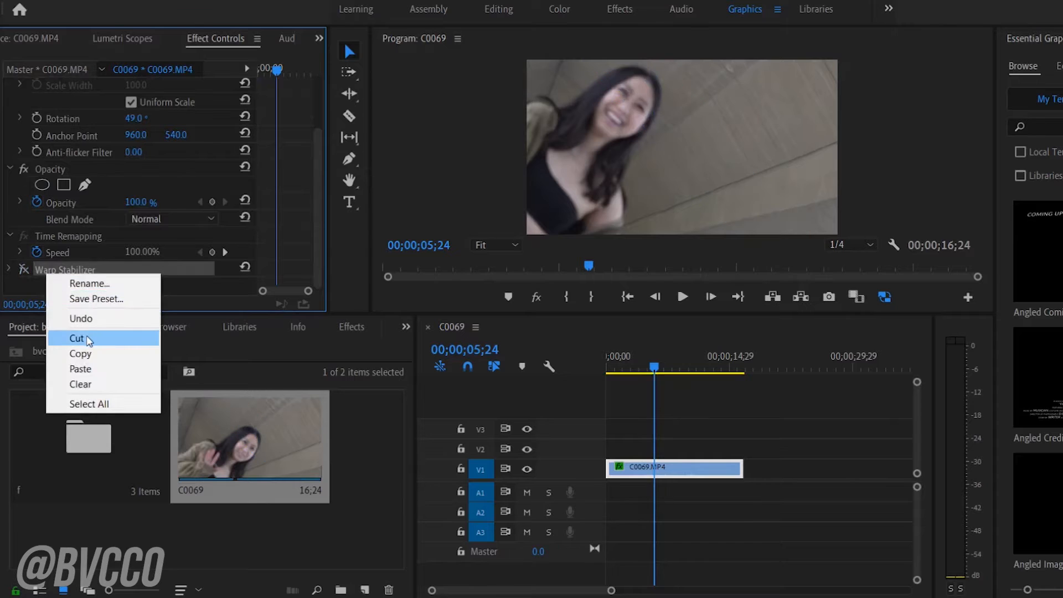
pyautogui.click(78, 338)
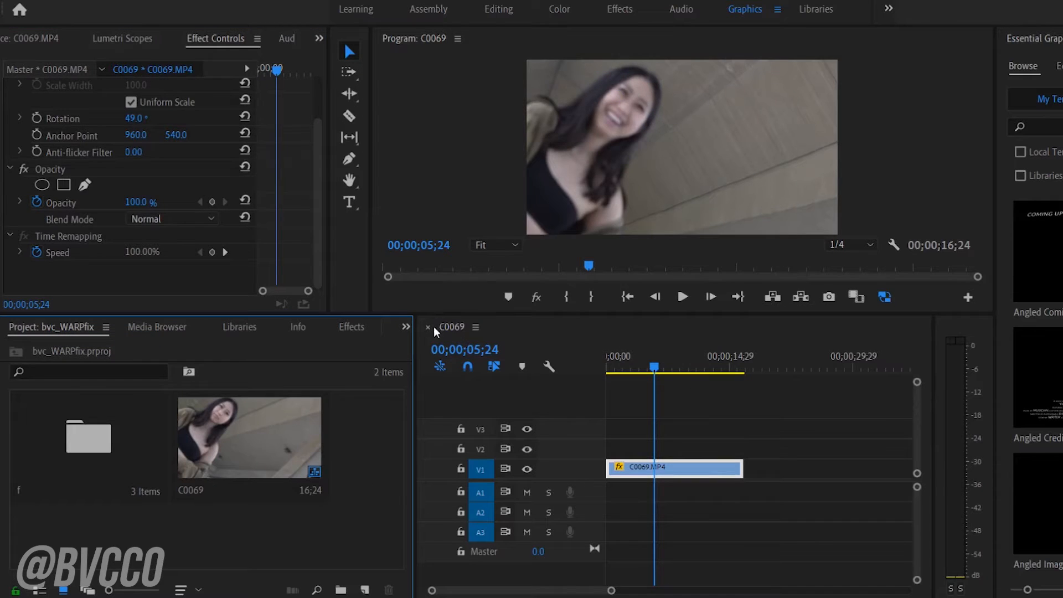
# Step: Close the C0069 sequence and set up a new Custom-mode sequence at 1080×1080
pyautogui.click(428, 326)
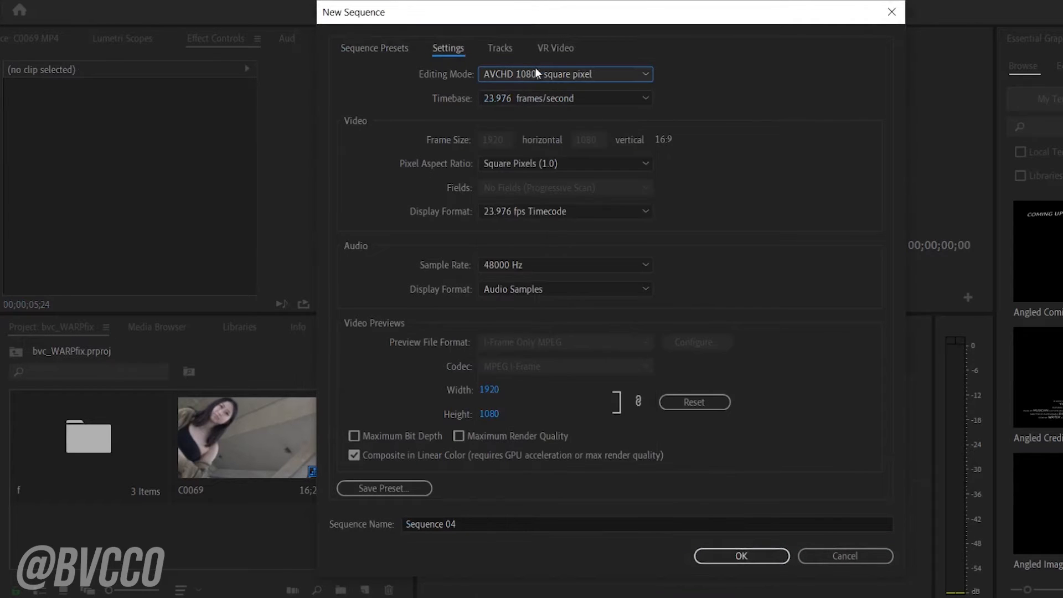
pyautogui.click(562, 74)
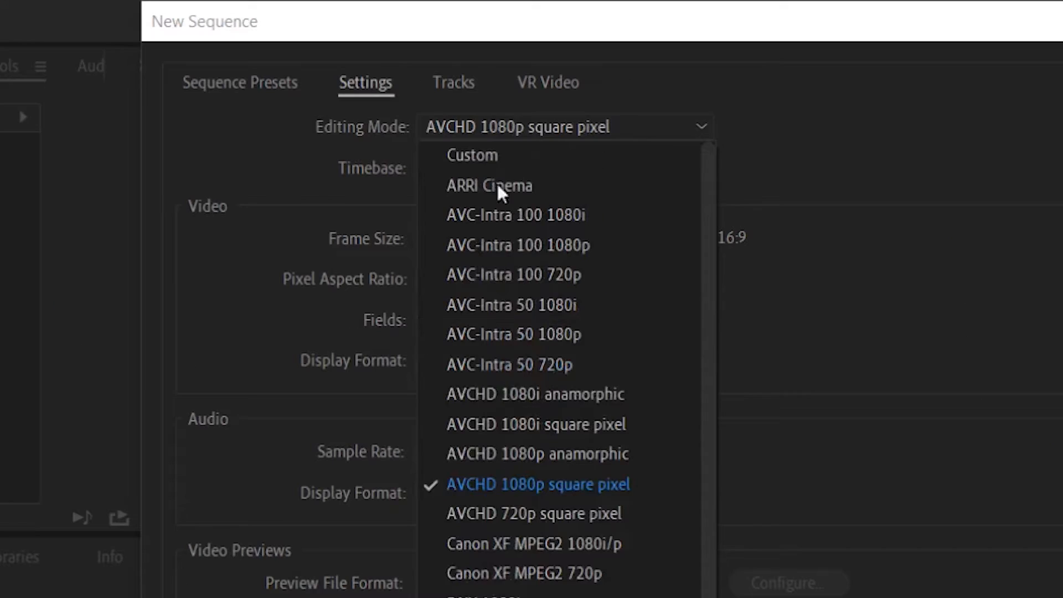
pyautogui.click(472, 155)
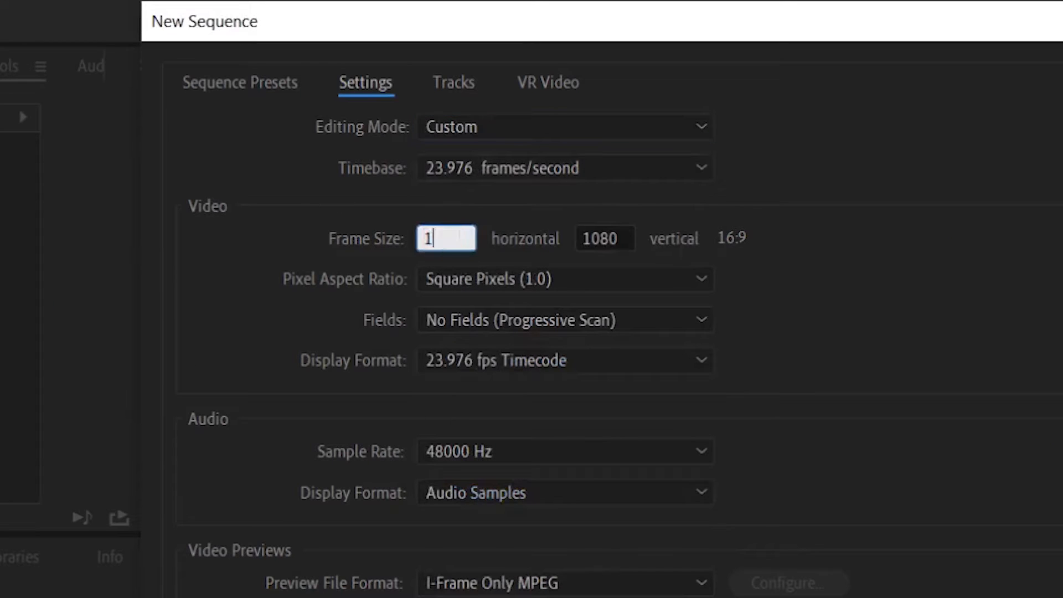
pyautogui.write('080')
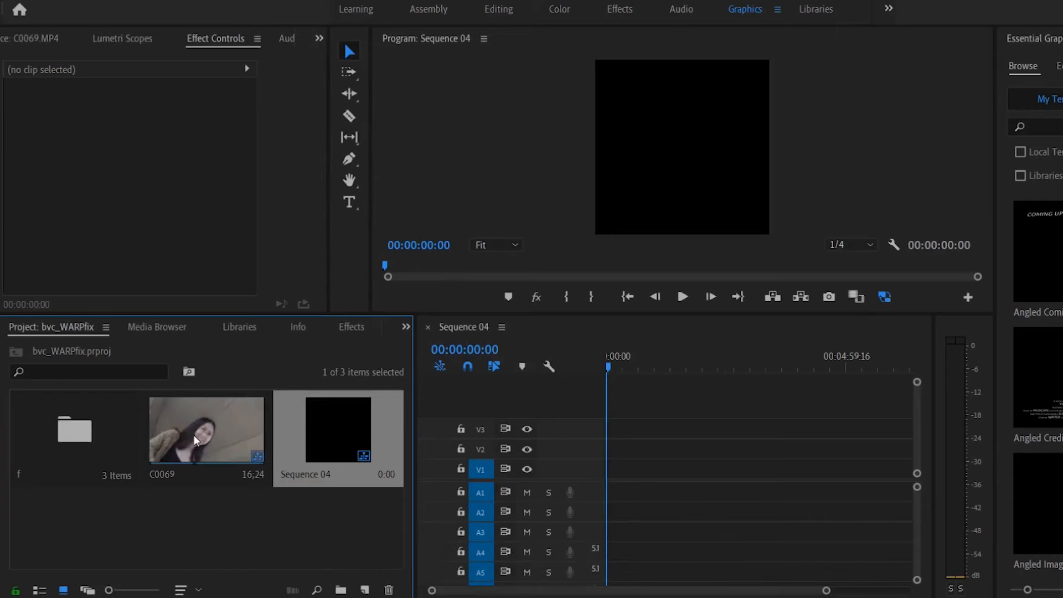
# Step: Add C0069.MP4 from bin f to Sequence 04, keeping the existing square settings
pyautogui.doubleClick(75, 430)
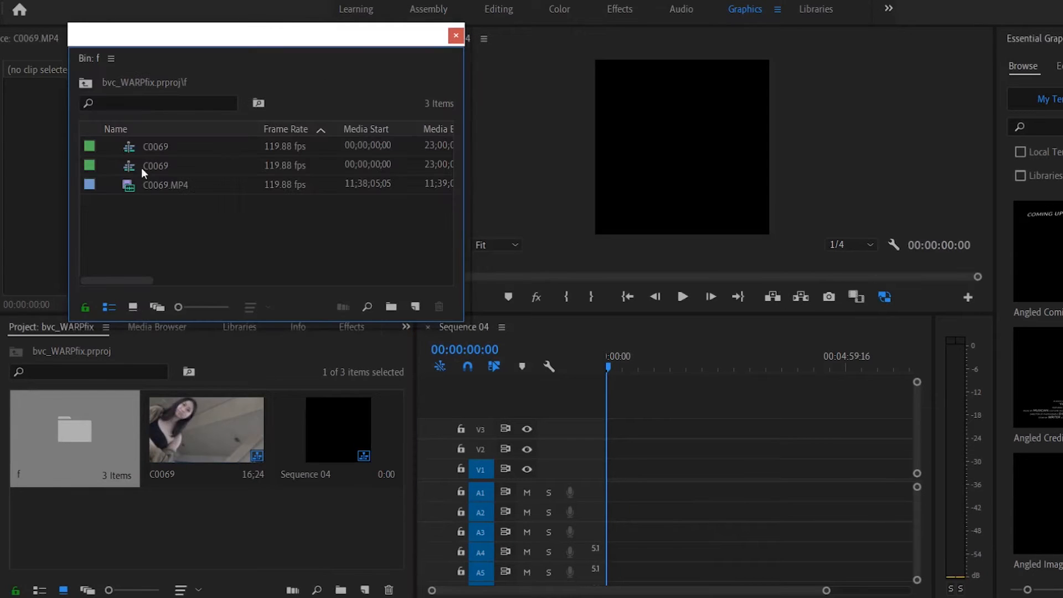
pyautogui.click(166, 185)
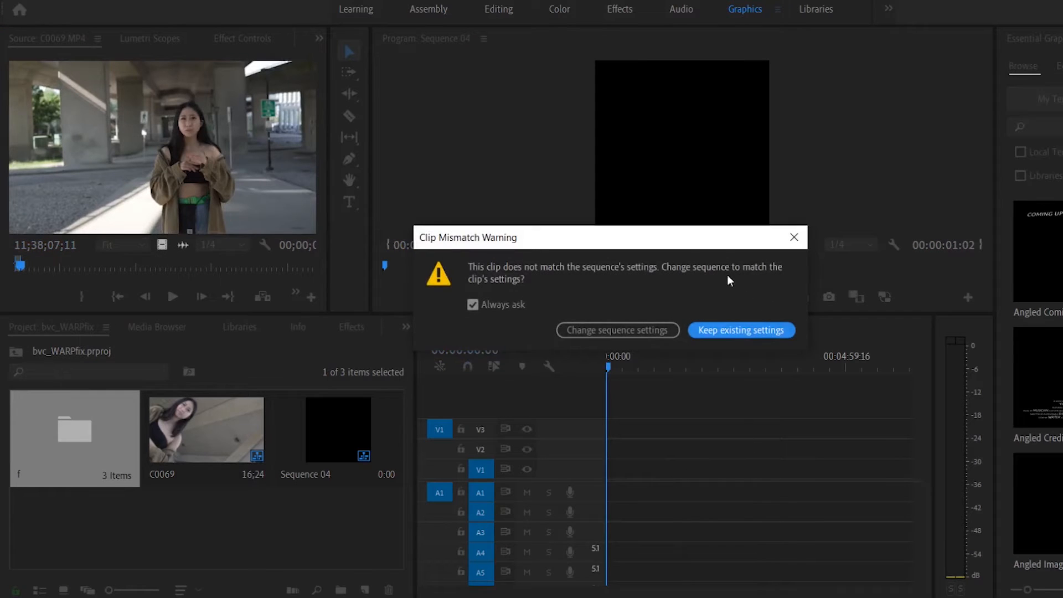
pyautogui.click(741, 330)
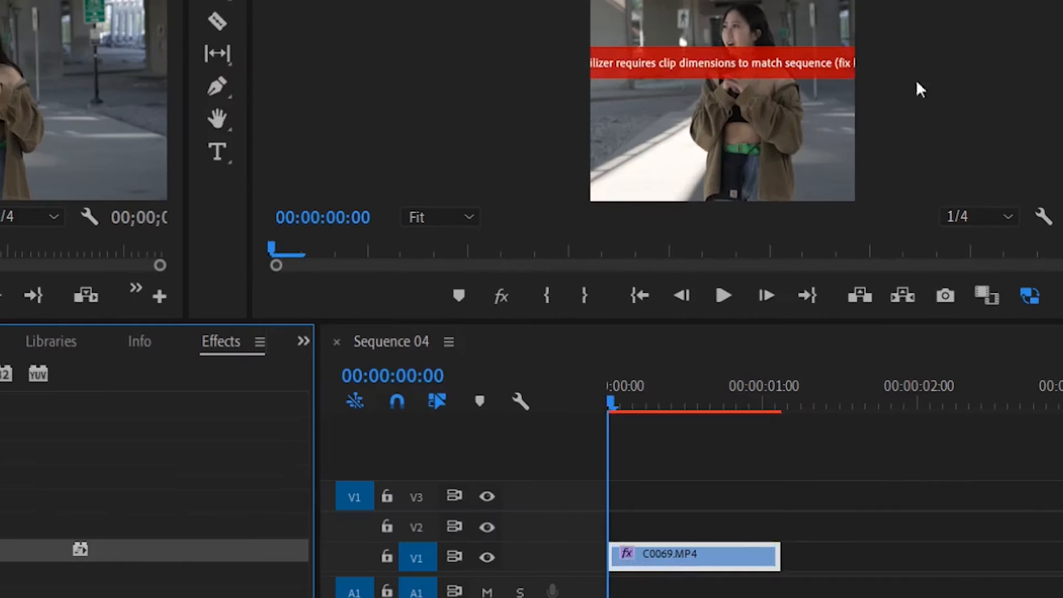
pyautogui.moveTo(949, 192)
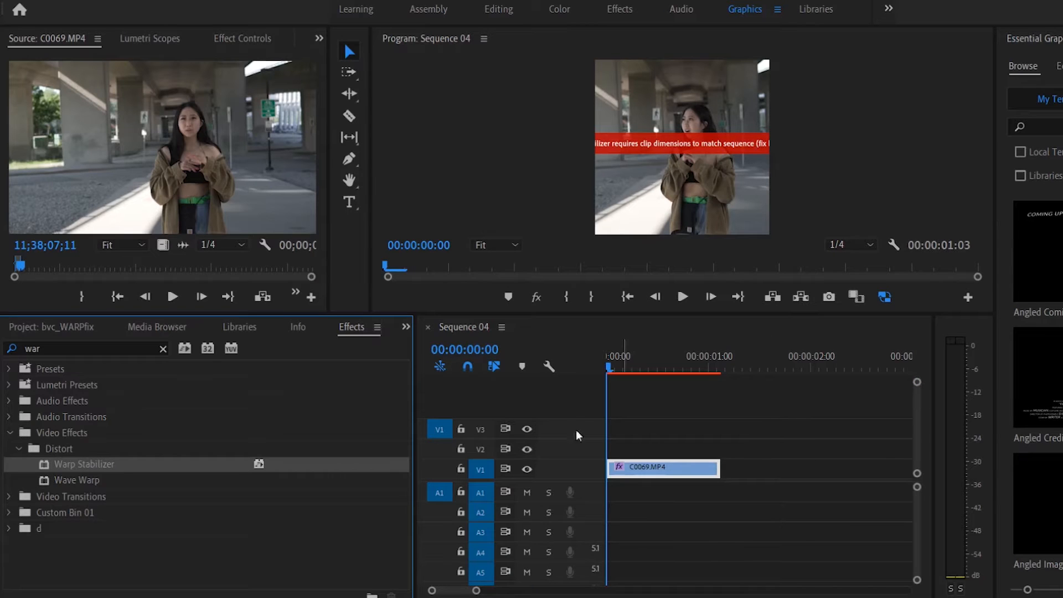
# Step: Select the Warp-Stabilized C0069.MP4 clip in Sequence 04 showing the dimension warning
pyautogui.click(50, 326)
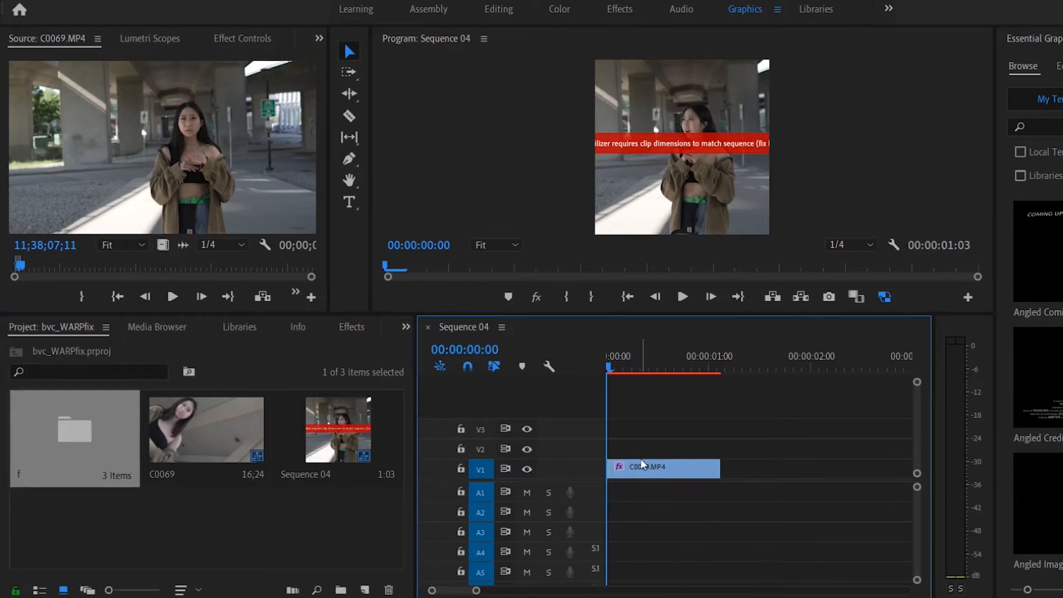
# Step: Nest the C0069 clip as Nested Sequence 02, look inside it, and return to Sequence 04
pyautogui.rightClick(662, 467)
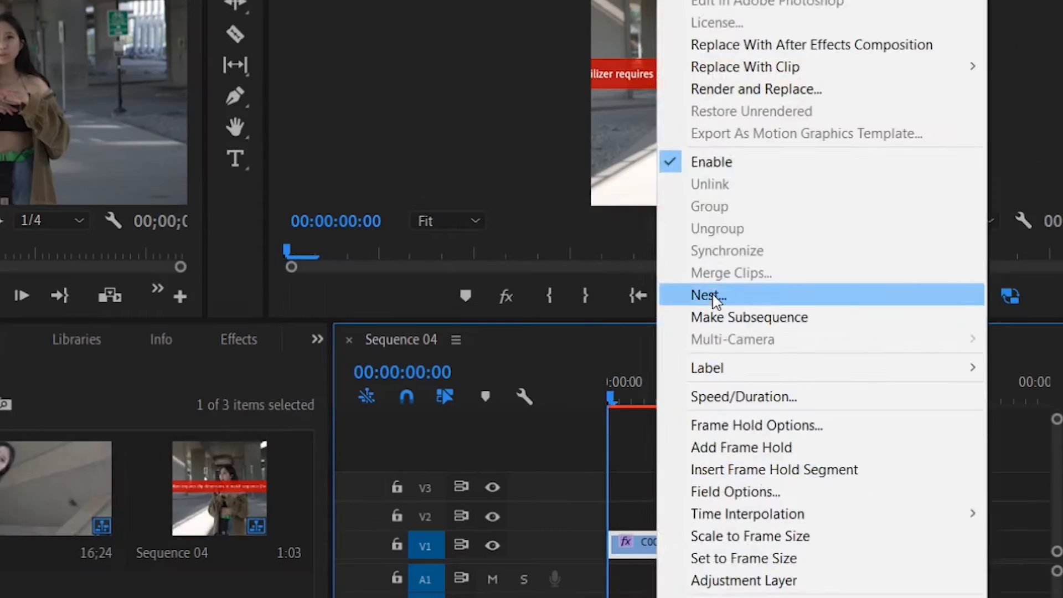
pyautogui.click(708, 295)
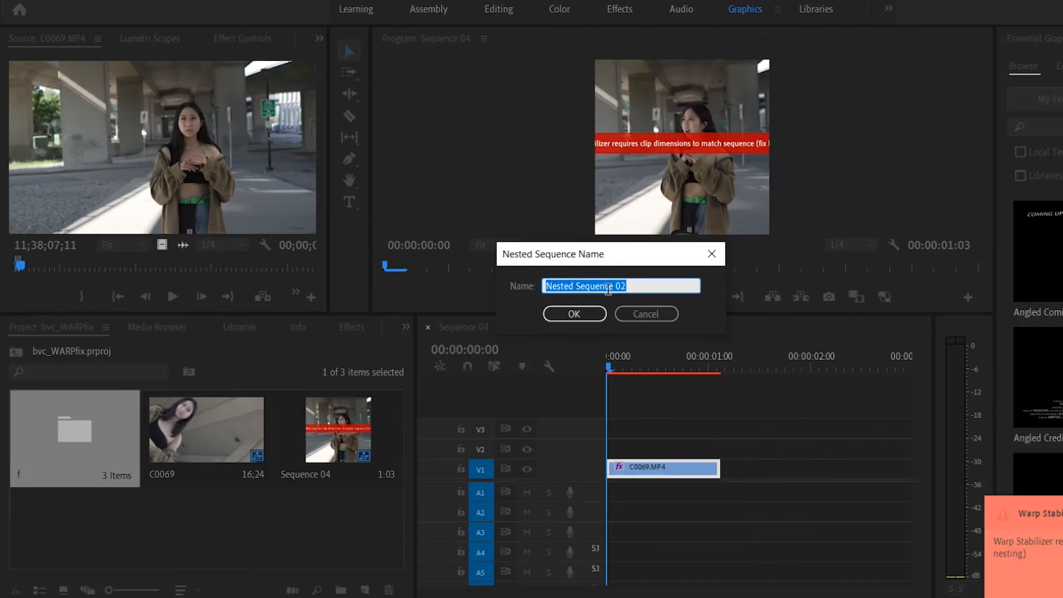
pyautogui.click(574, 313)
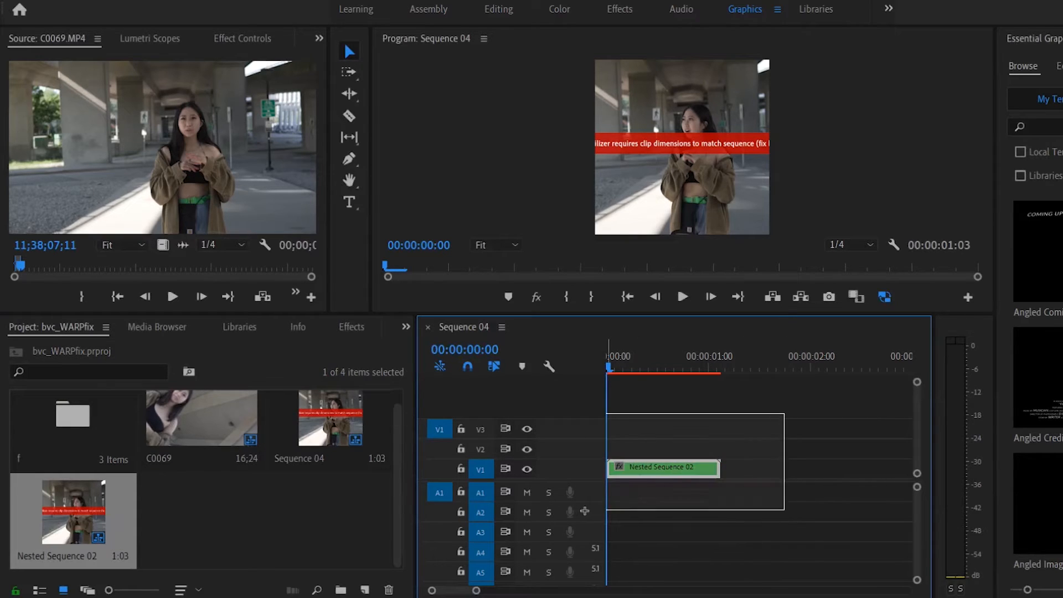
pyautogui.doubleClick(662, 468)
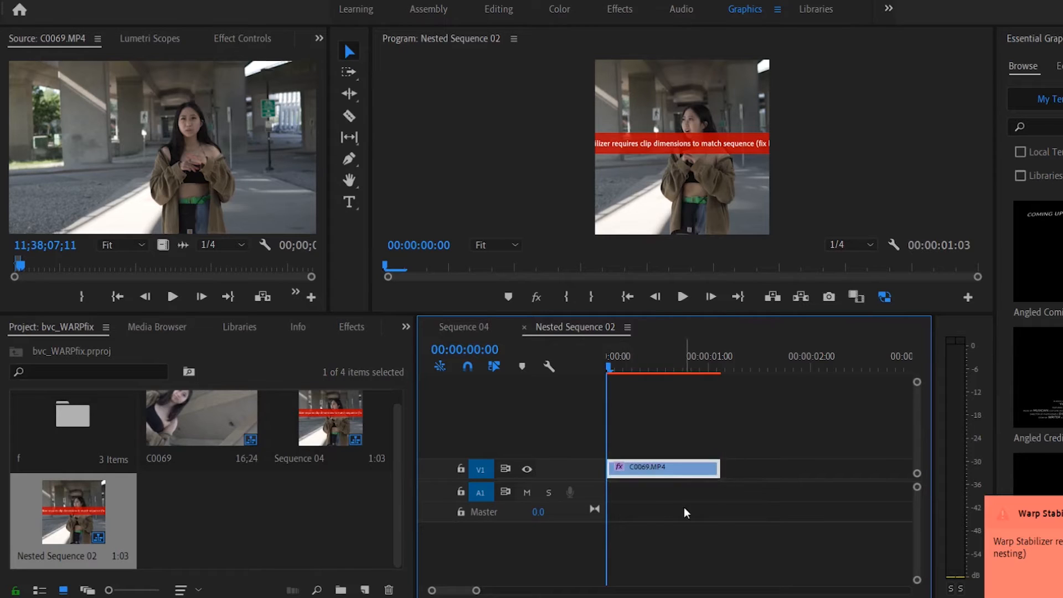
pyautogui.click(464, 327)
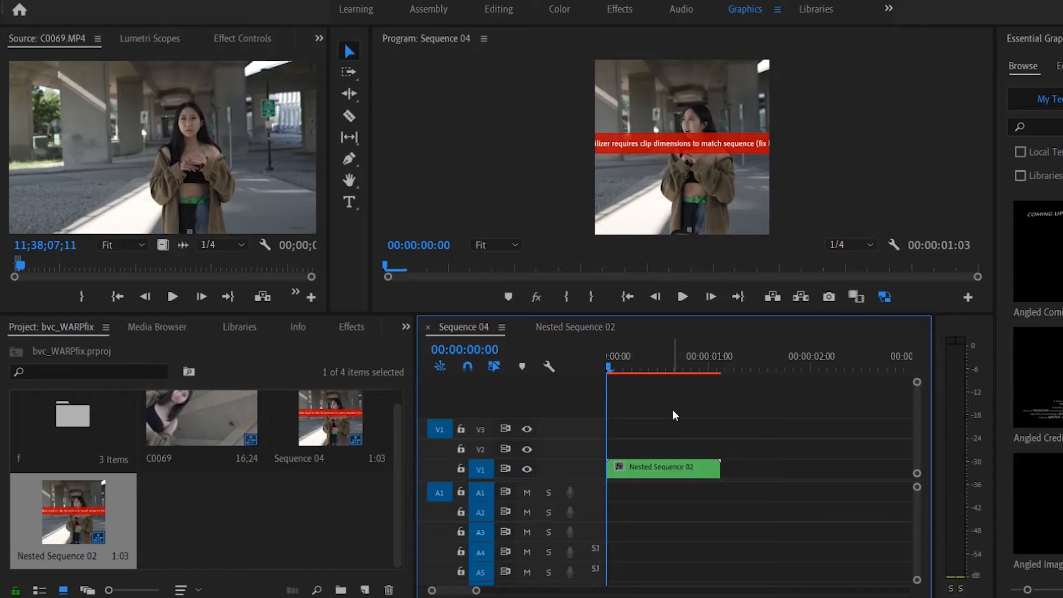
pyautogui.moveTo(674, 405)
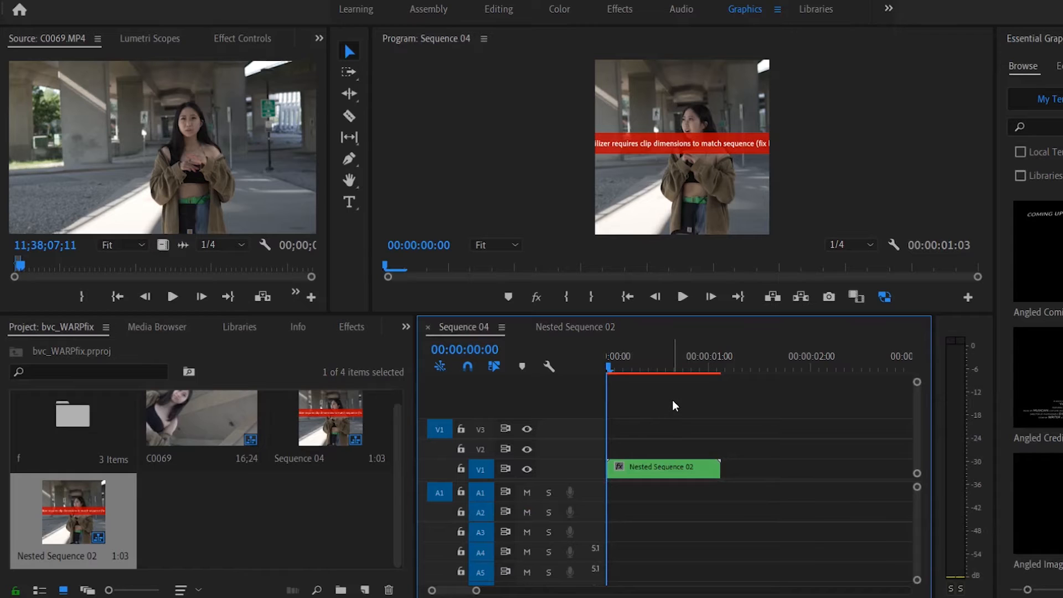
pyautogui.moveTo(845, 231)
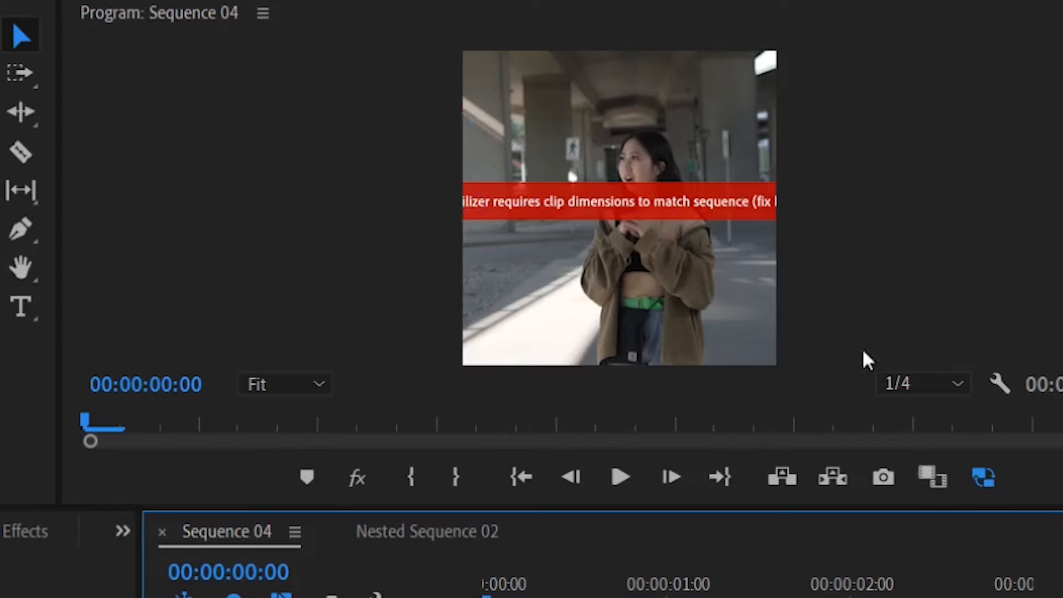
pyautogui.moveTo(787, 81)
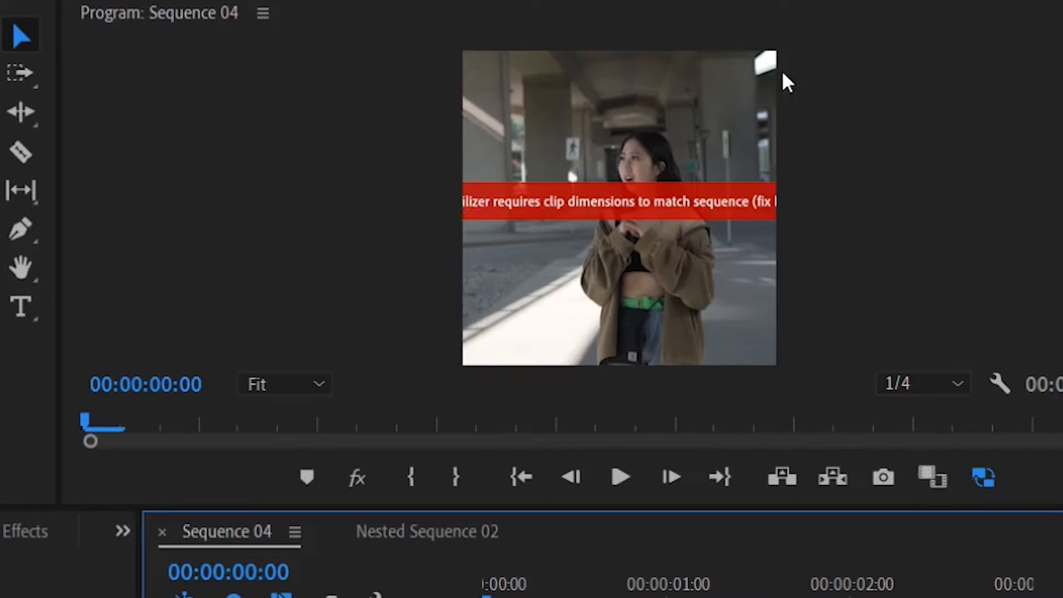
pyautogui.moveTo(373, 333)
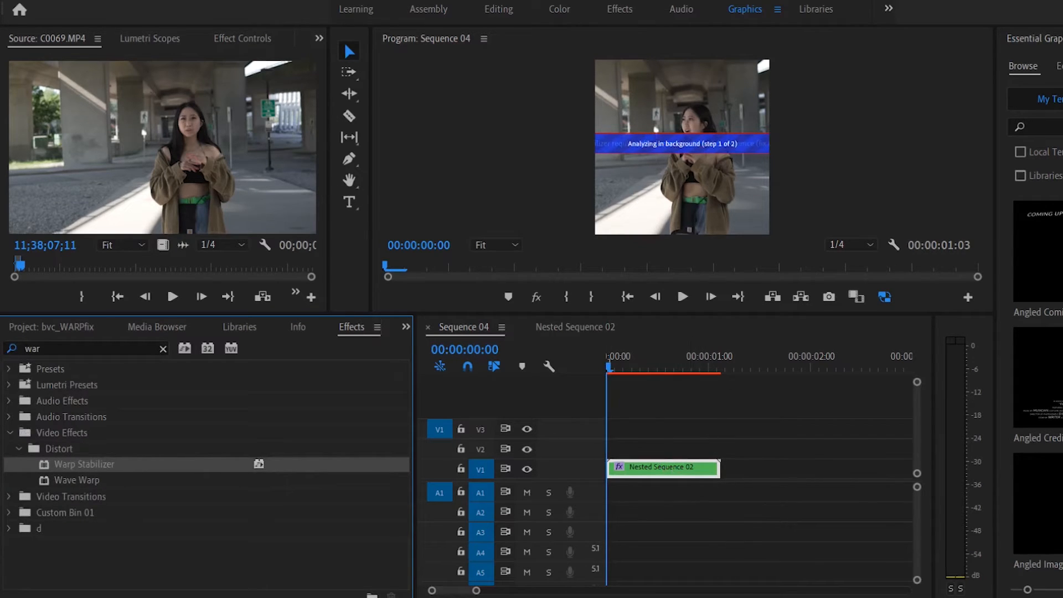
# Step: Inside Nested Sequence 02, cut Warp Stabilizer from the C0069 clip
pyautogui.click(242, 38)
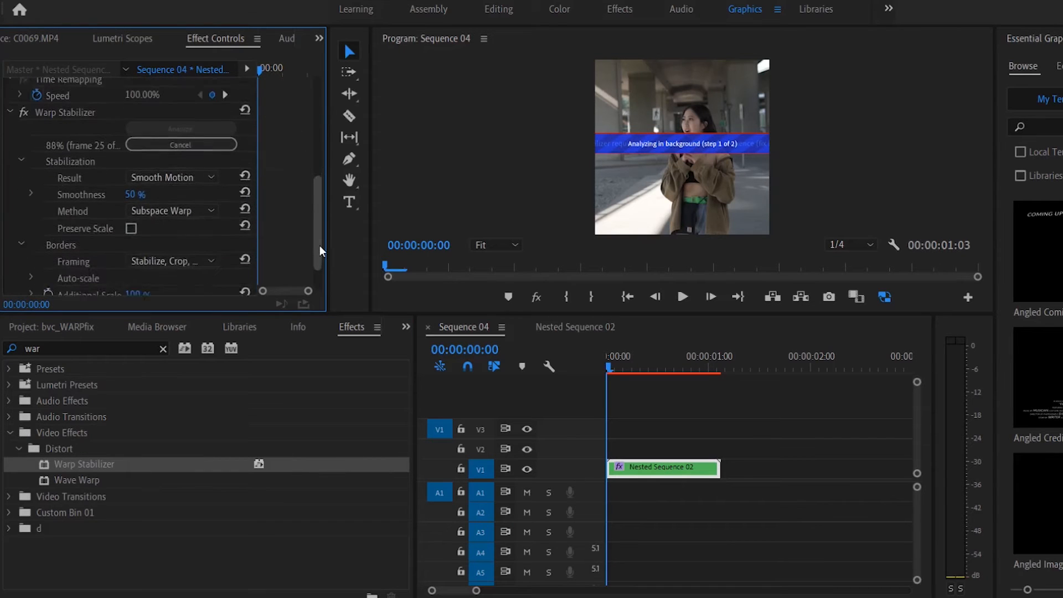
pyautogui.rightClick(61, 112)
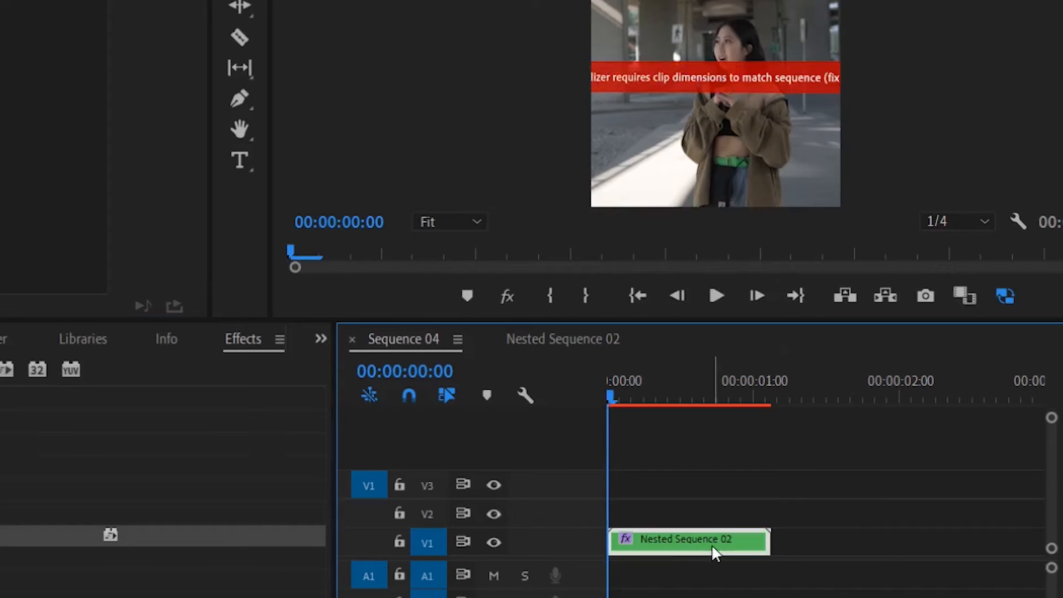
pyautogui.doubleClick(686, 539)
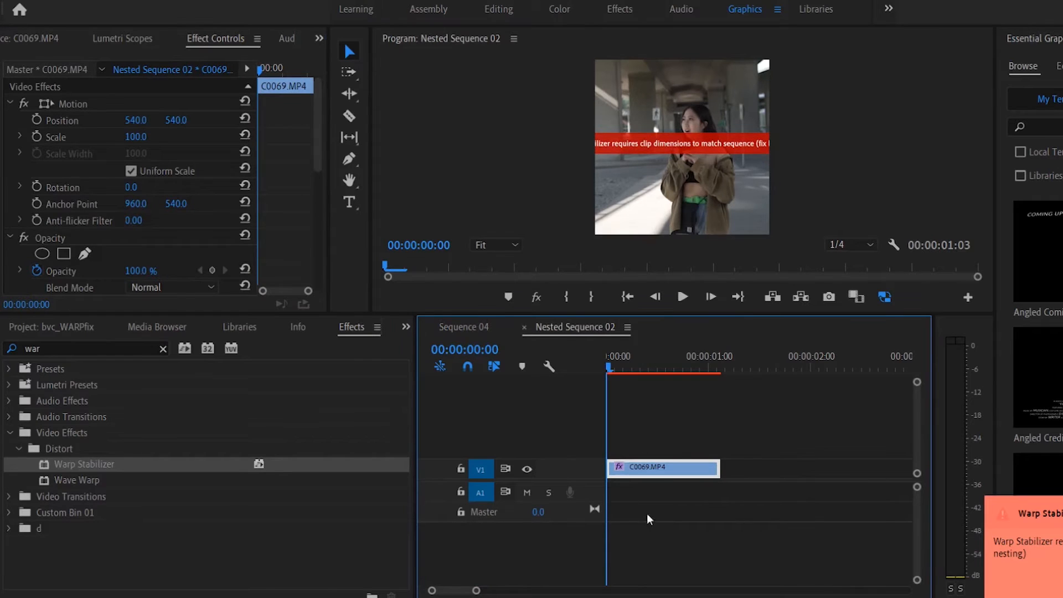
pyautogui.moveTo(335, 153)
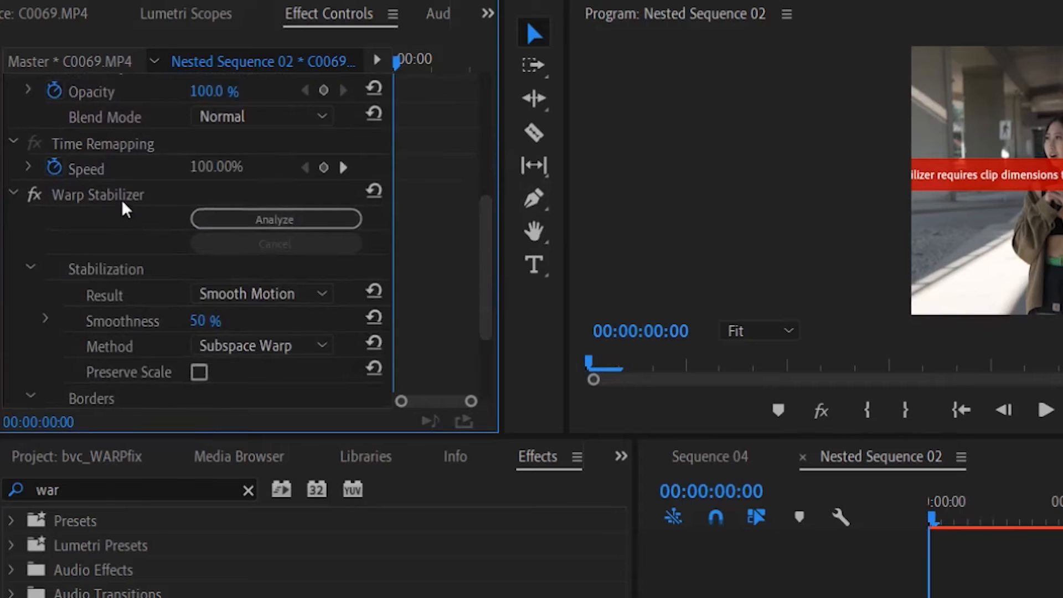
pyautogui.rightClick(98, 195)
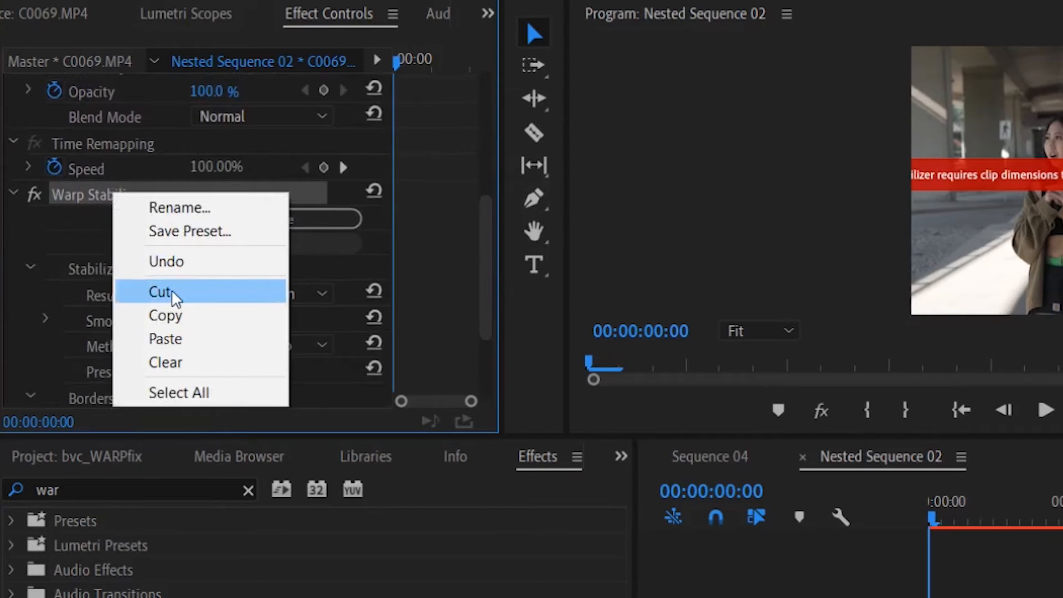
pyautogui.click(162, 291)
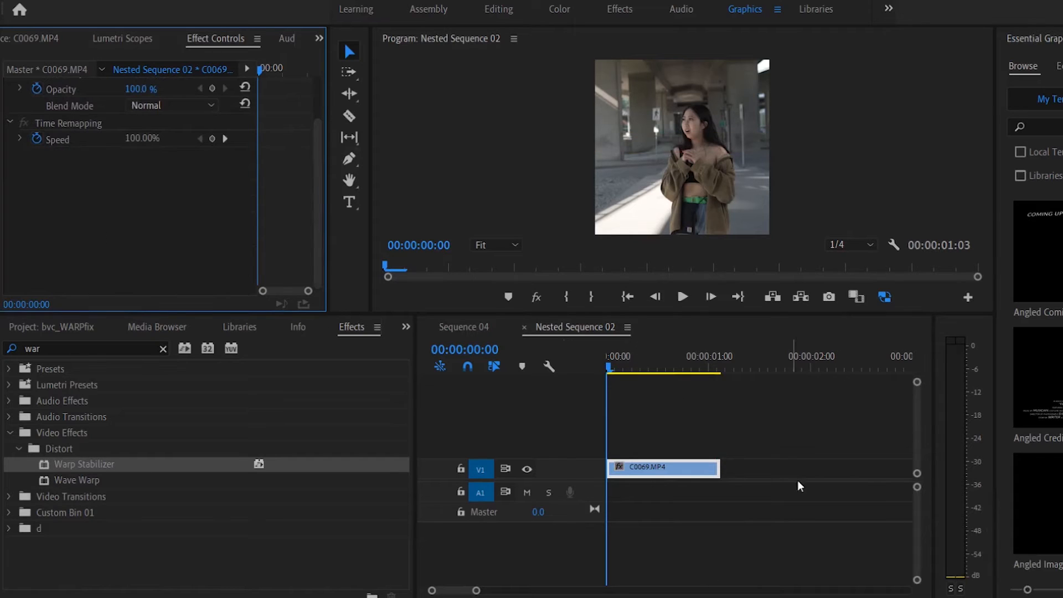
pyautogui.moveTo(599, 132)
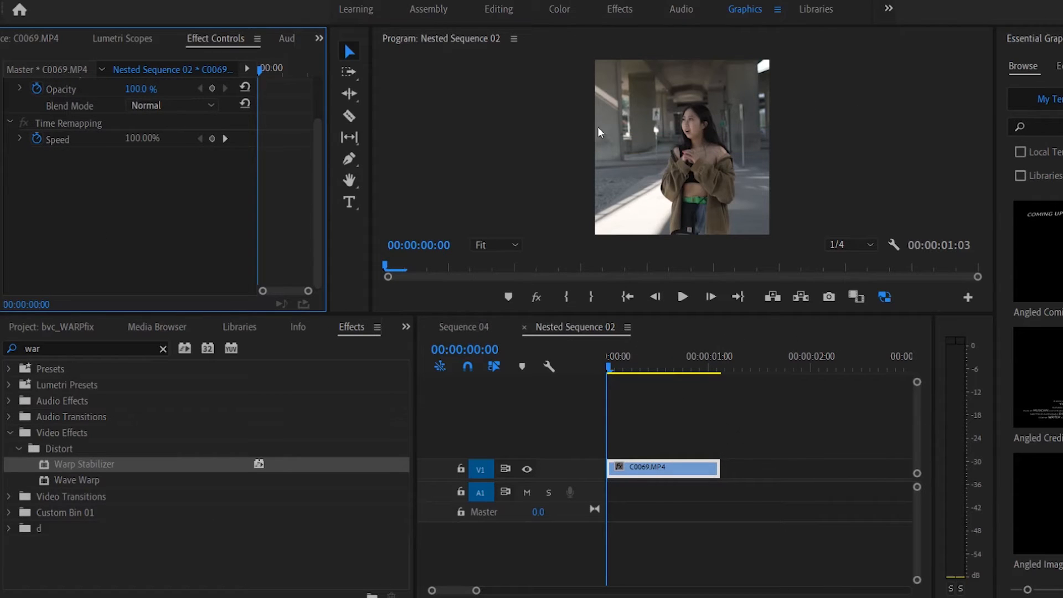
# Step: Return to Sequence 04, rewind the playhead, and verify Nested Sequence 02 shows no warning
pyautogui.click(464, 331)
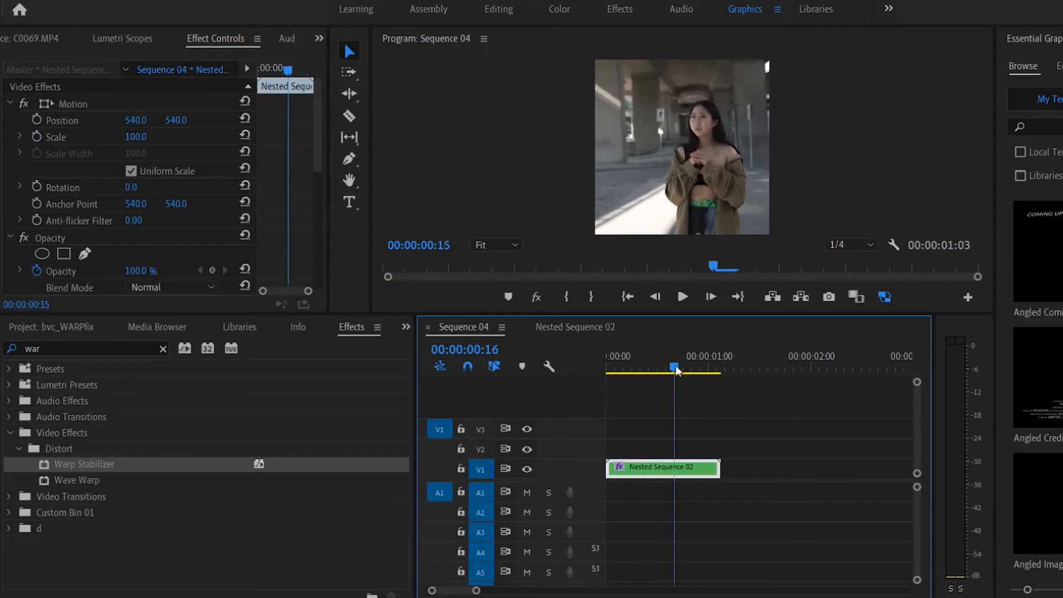
pyautogui.click(712, 367)
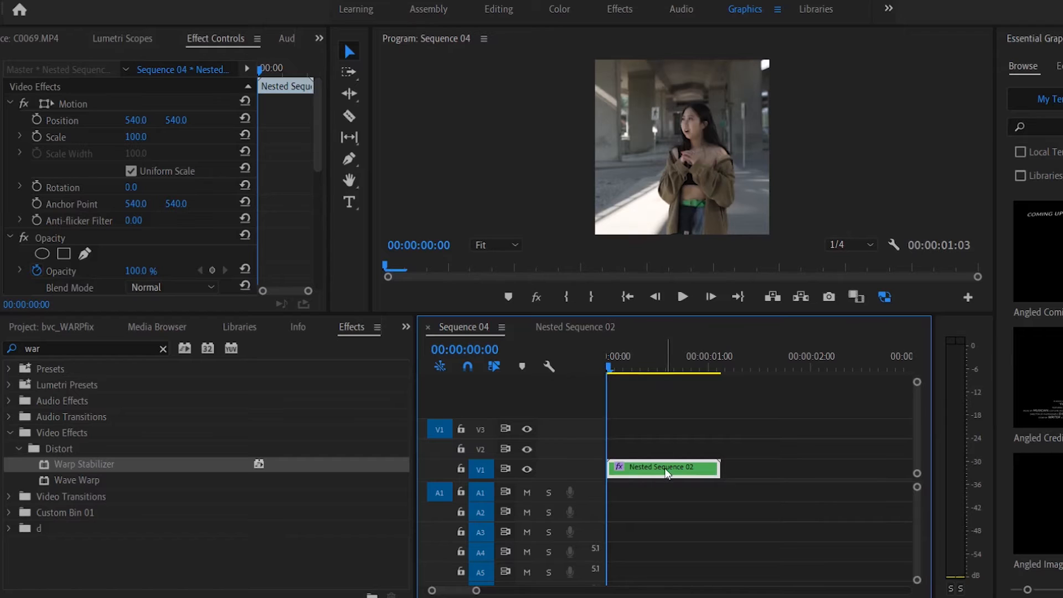
pyautogui.doubleClick(664, 467)
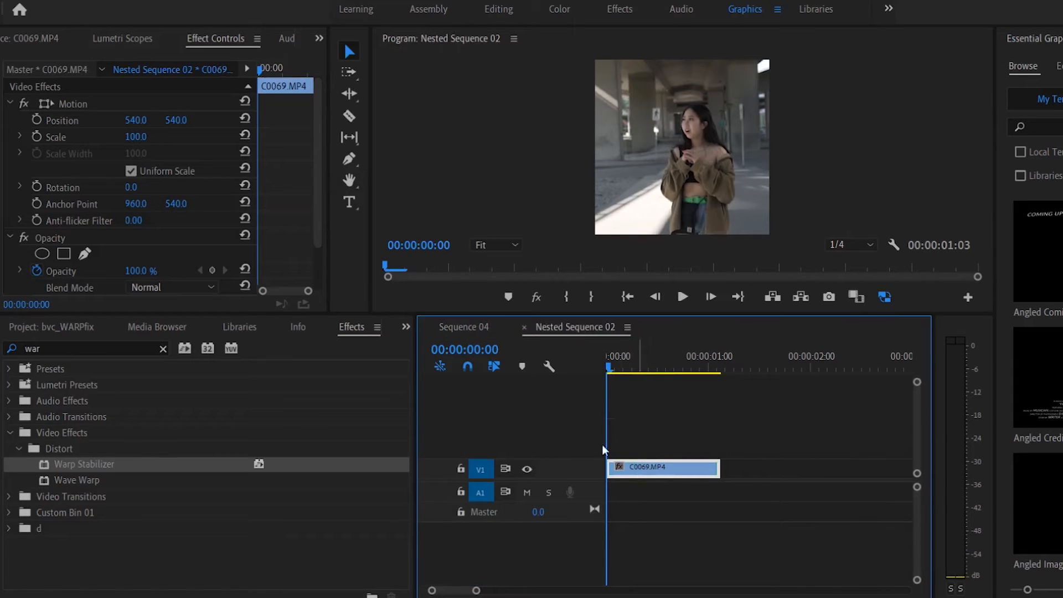
pyautogui.scroll(-3)
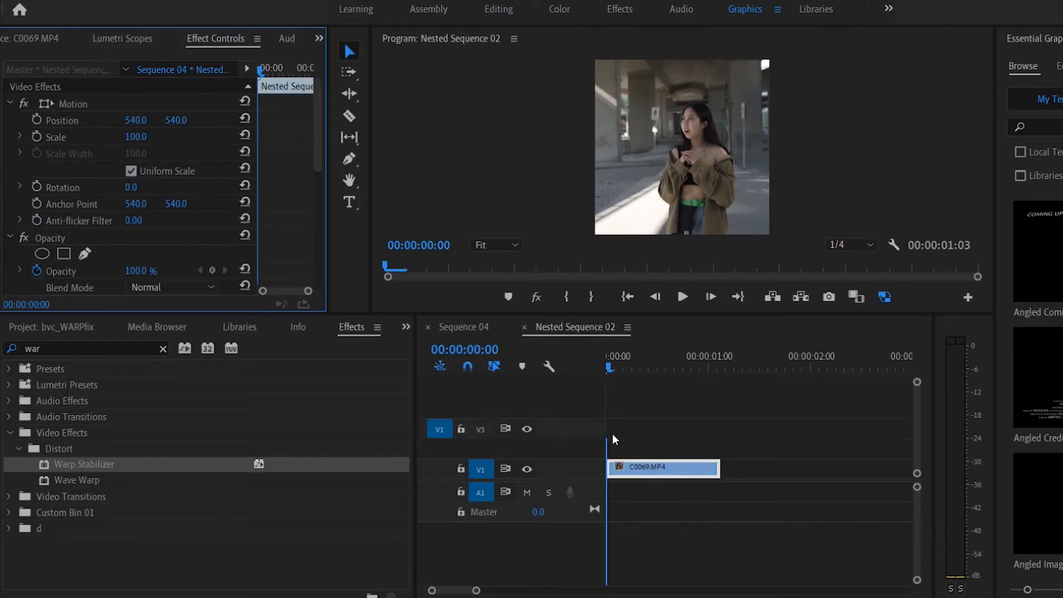
pyautogui.click(464, 328)
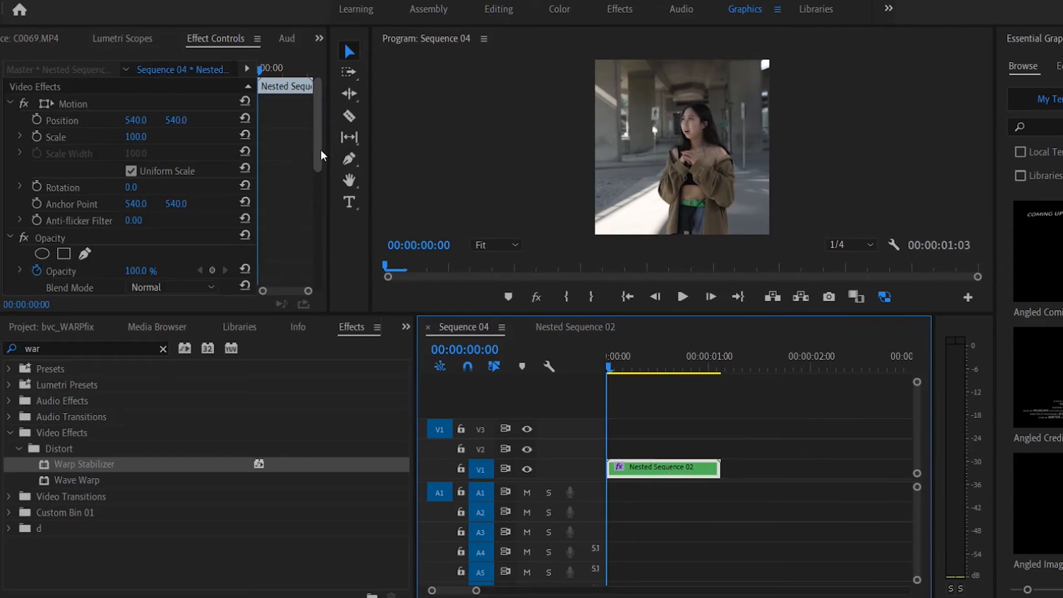
pyautogui.scroll(-3)
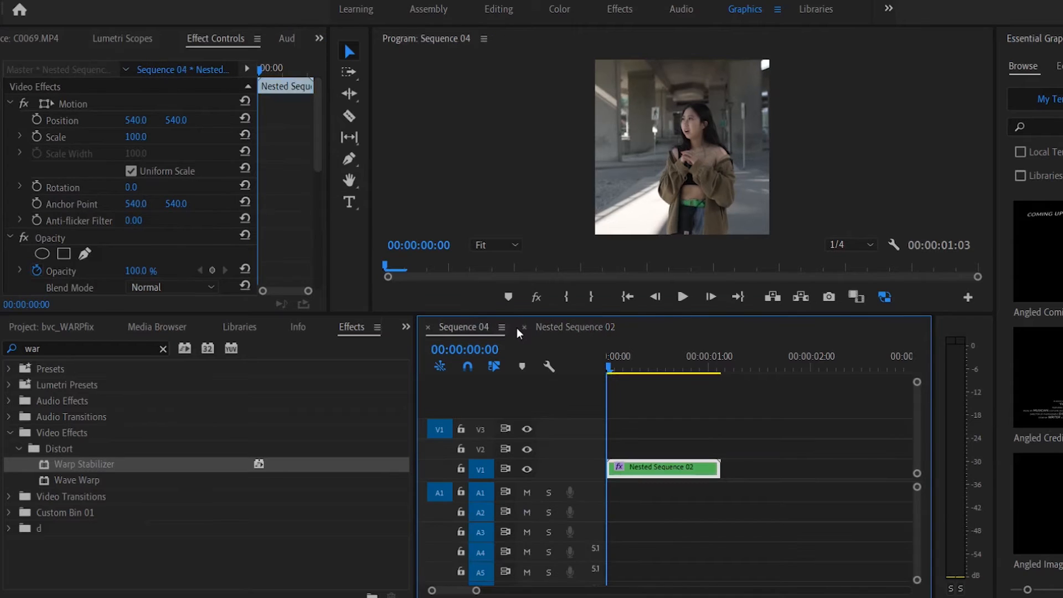
pyautogui.moveTo(566, 338)
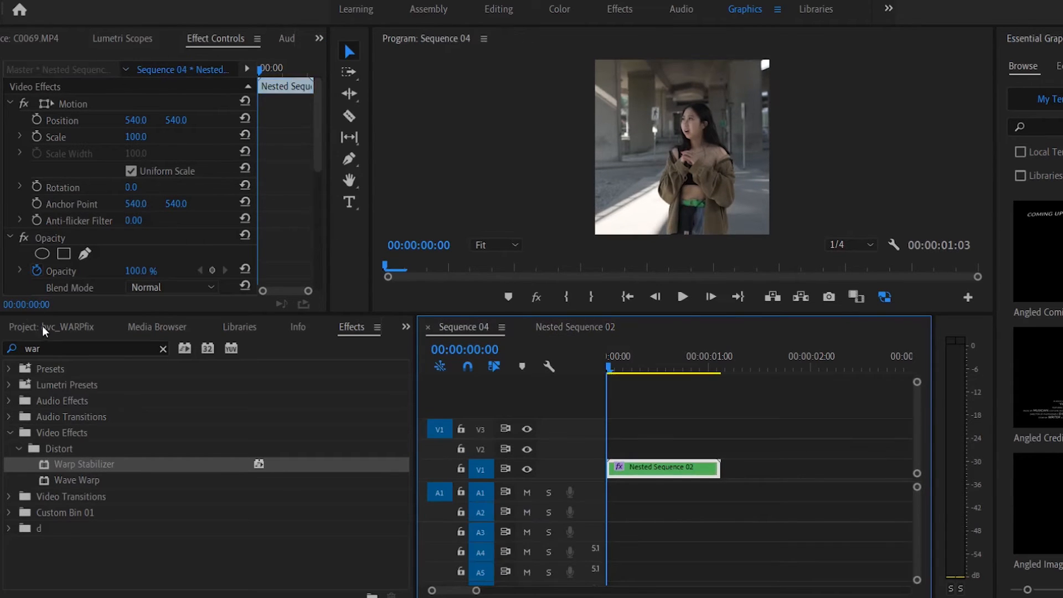
# Step: Start a new sequence from the Project panel with Custom 1920×1080 settings, then dismiss it
pyautogui.click(23, 325)
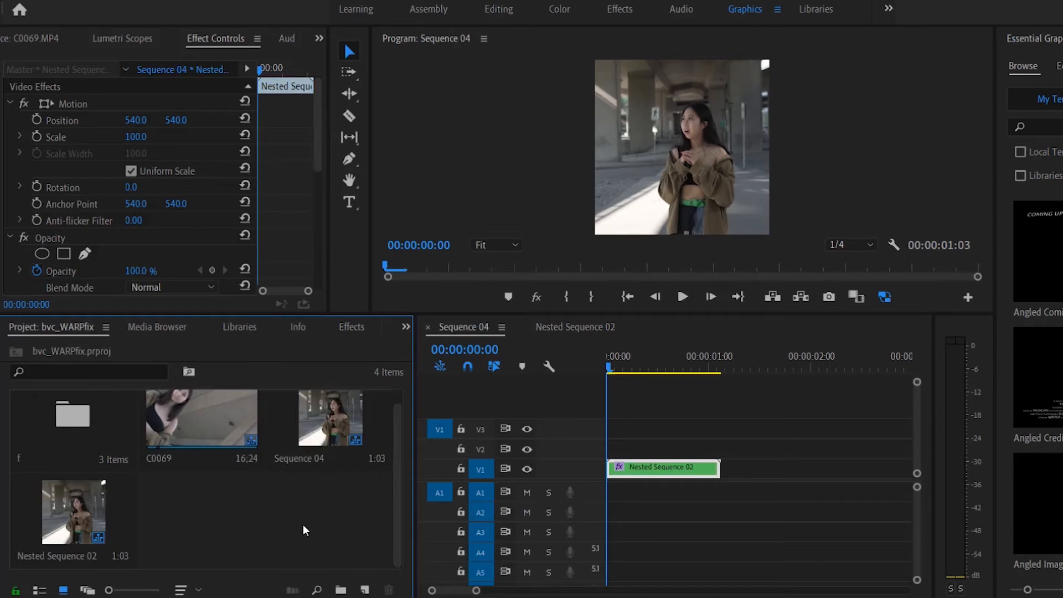
pyautogui.rightClick(304, 530)
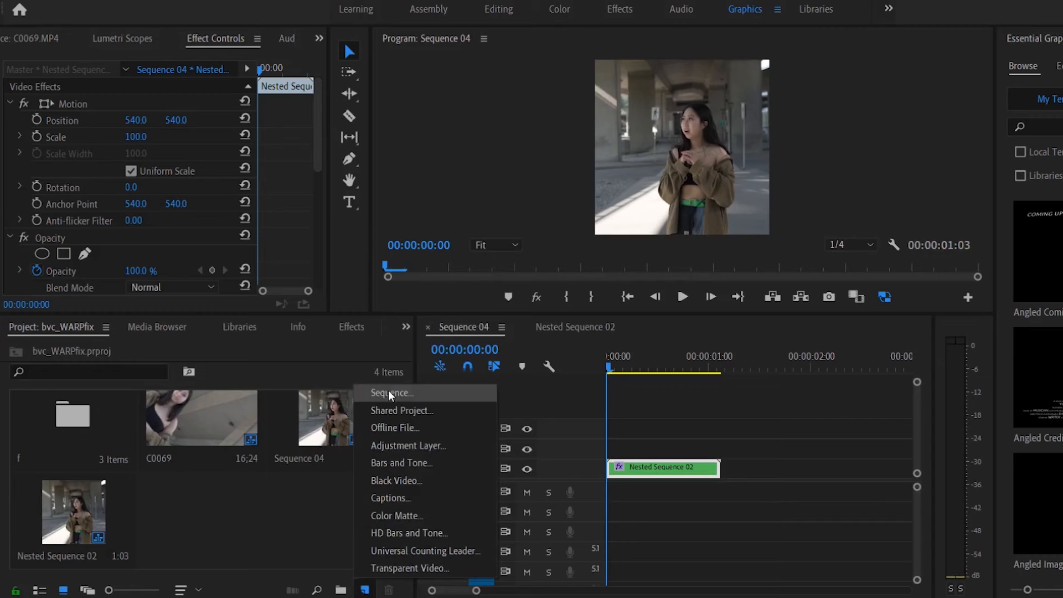
pyautogui.click(391, 394)
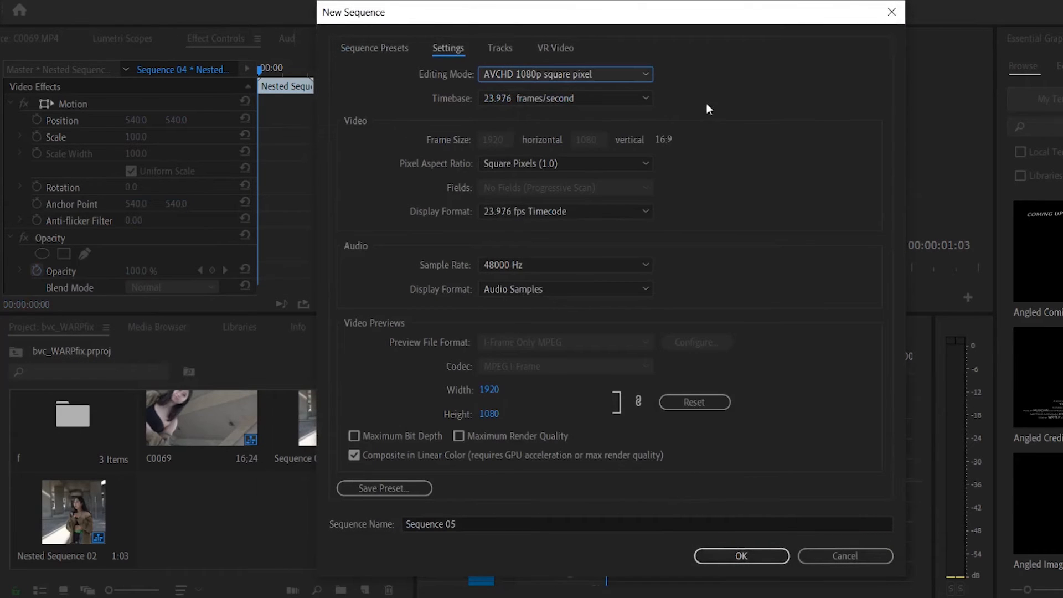
pyautogui.click(562, 74)
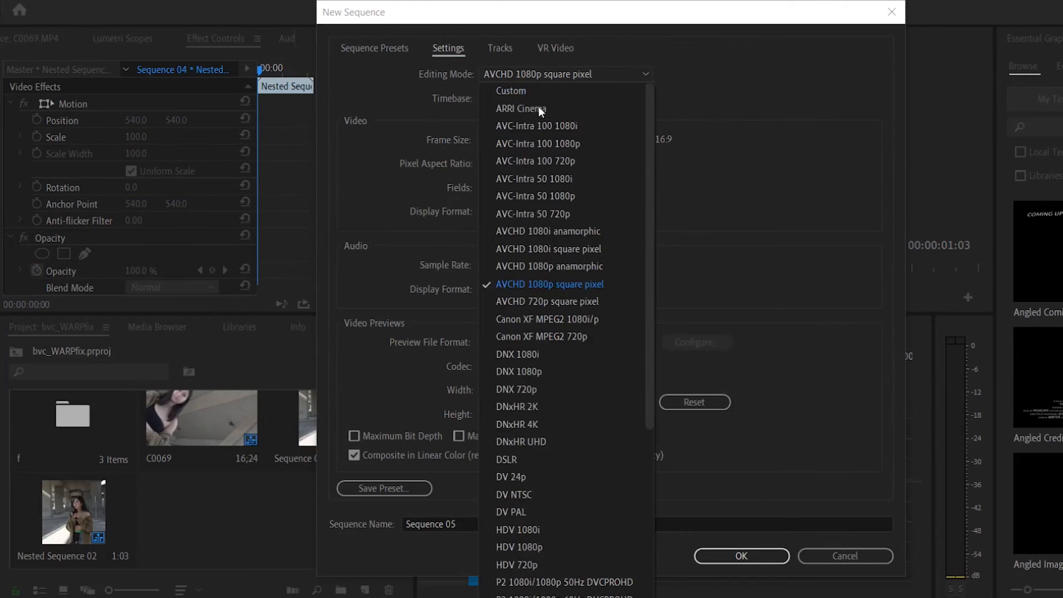
pyautogui.click(510, 89)
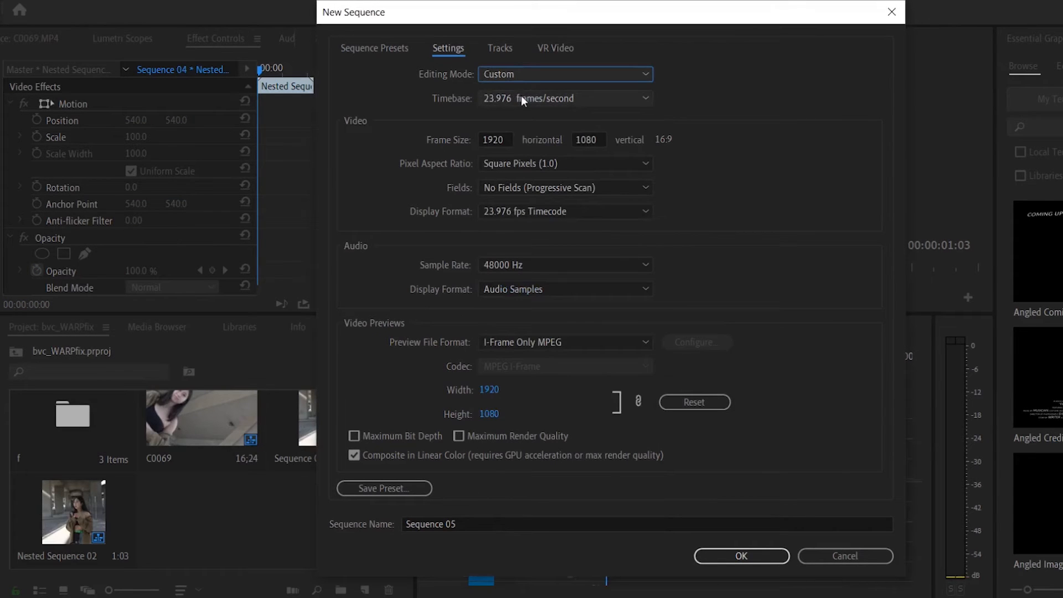
pyautogui.moveTo(741, 146)
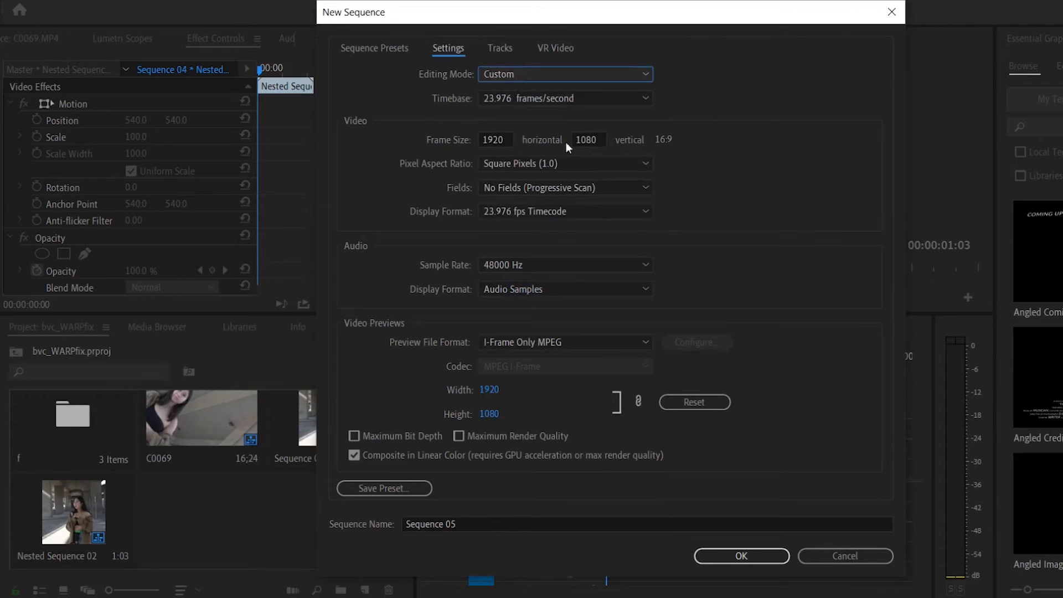
pyautogui.moveTo(732, 152)
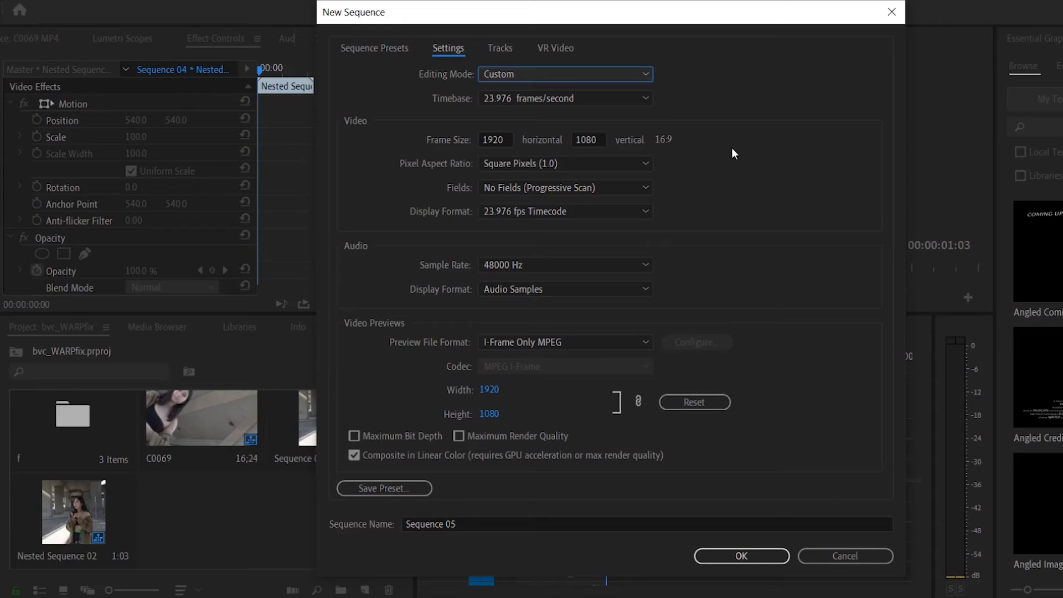
pyautogui.moveTo(702, 146)
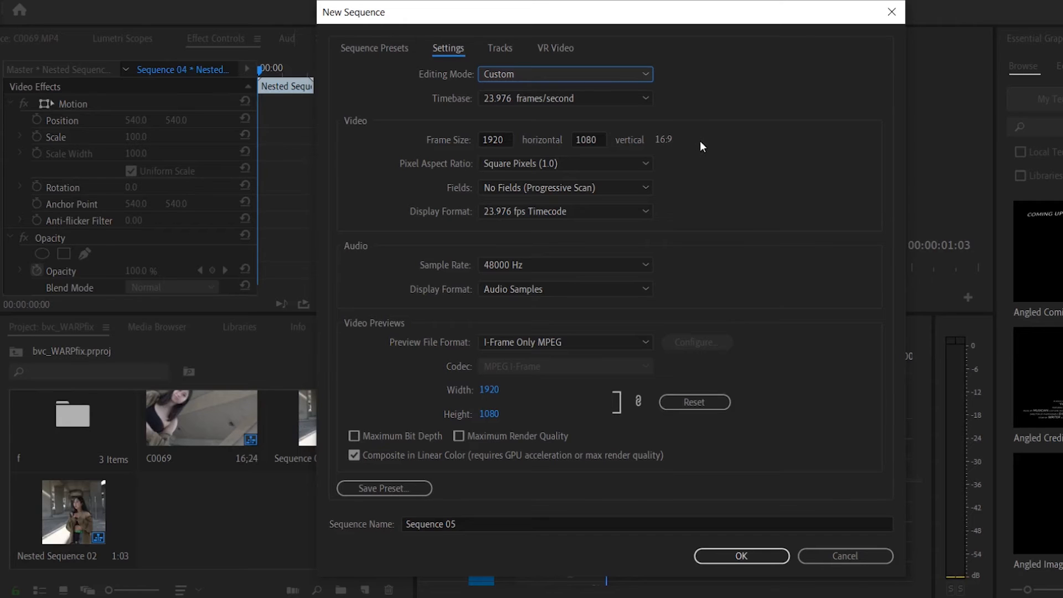
pyautogui.click(741, 555)
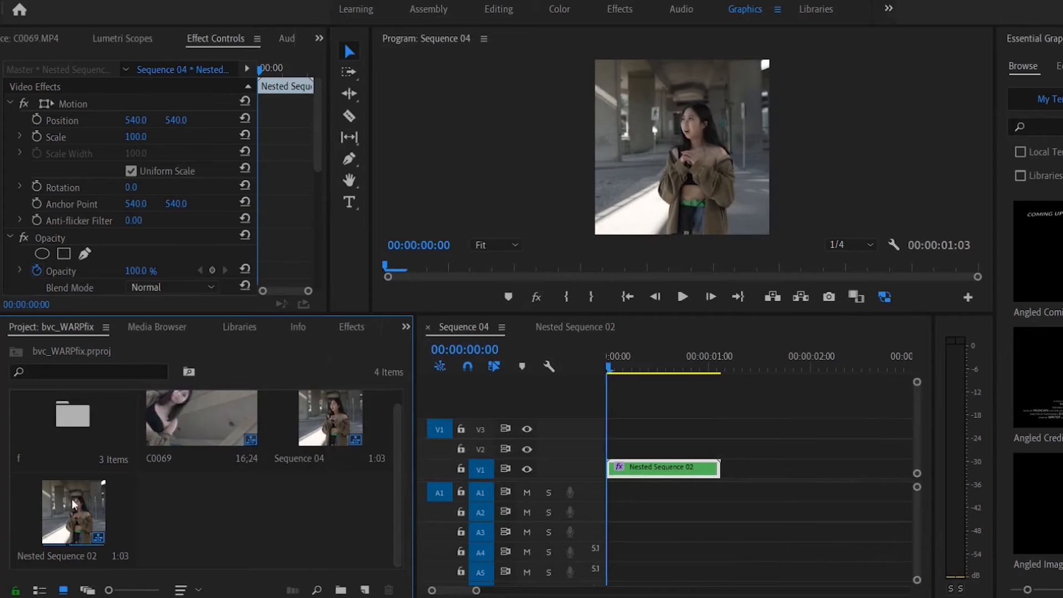
# Step: Take C0069.MP4 from bin f into Sequence 04 in place of the nested clip
pyautogui.doubleClick(73, 414)
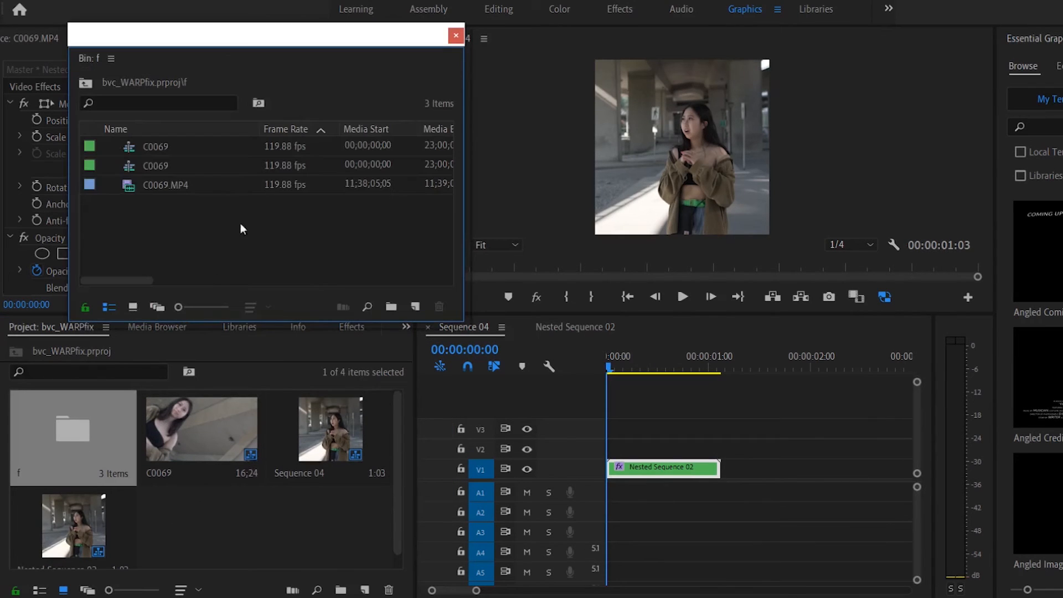
pyautogui.moveTo(162, 195)
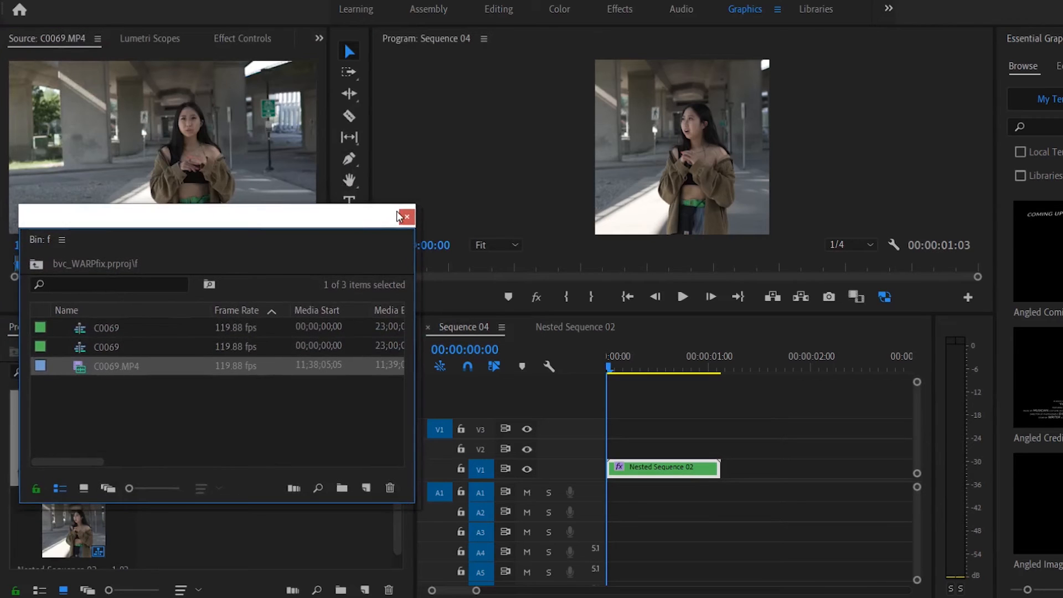
pyautogui.click(406, 217)
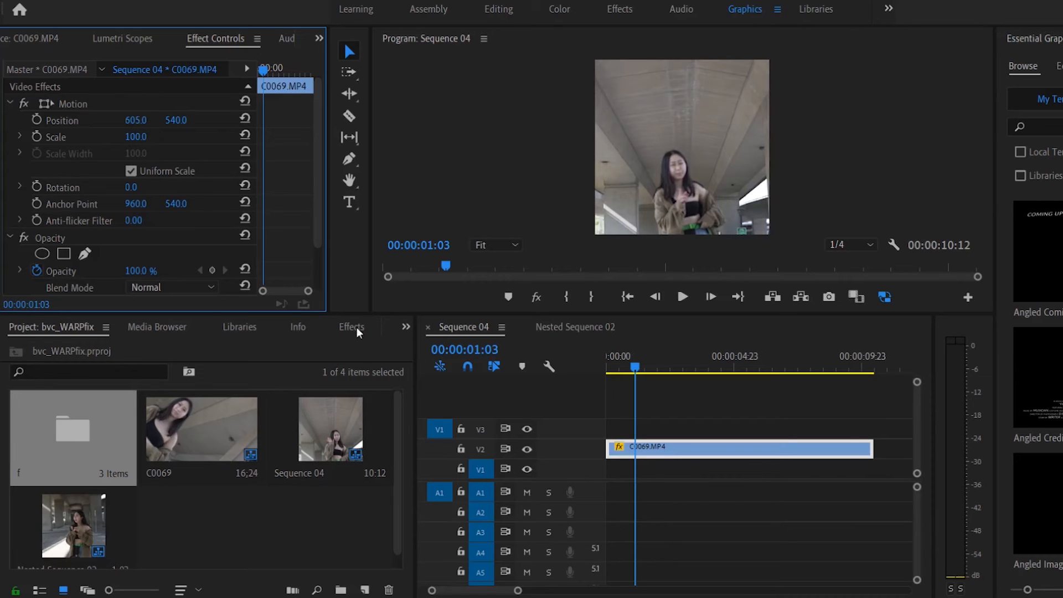
# Step: Nest C0069.MP4 as Nested Sequence 03 and reset its Position to centre the frame
pyautogui.rightClick(652, 448)
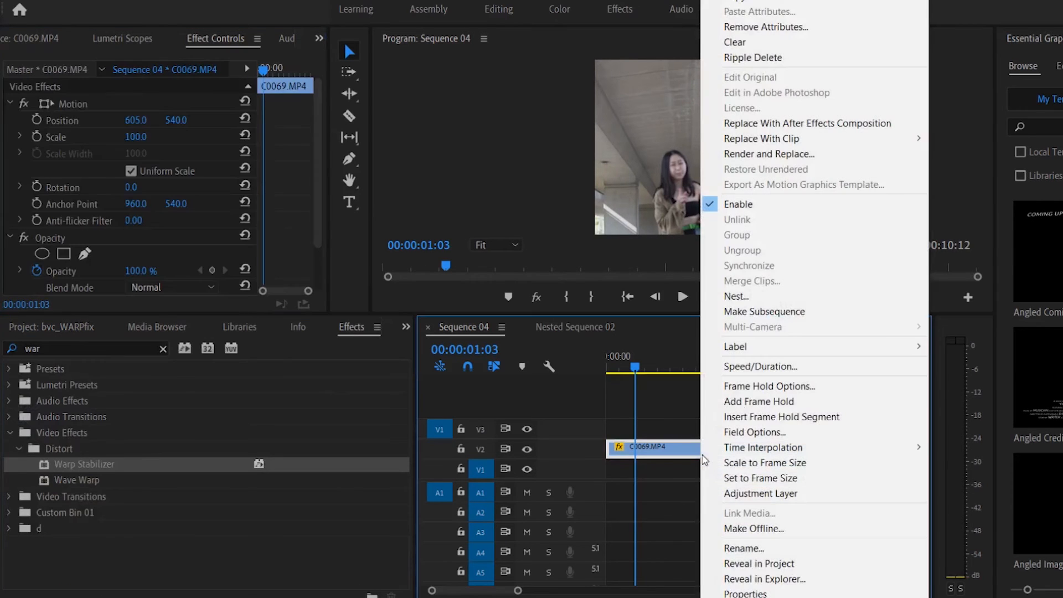
pyautogui.click(735, 296)
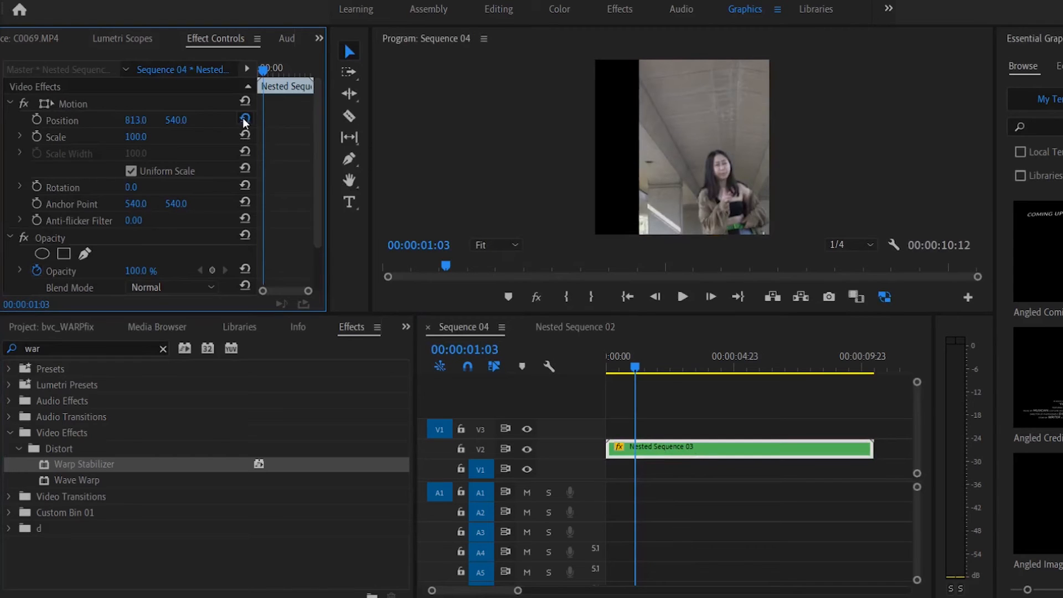
pyautogui.click(244, 120)
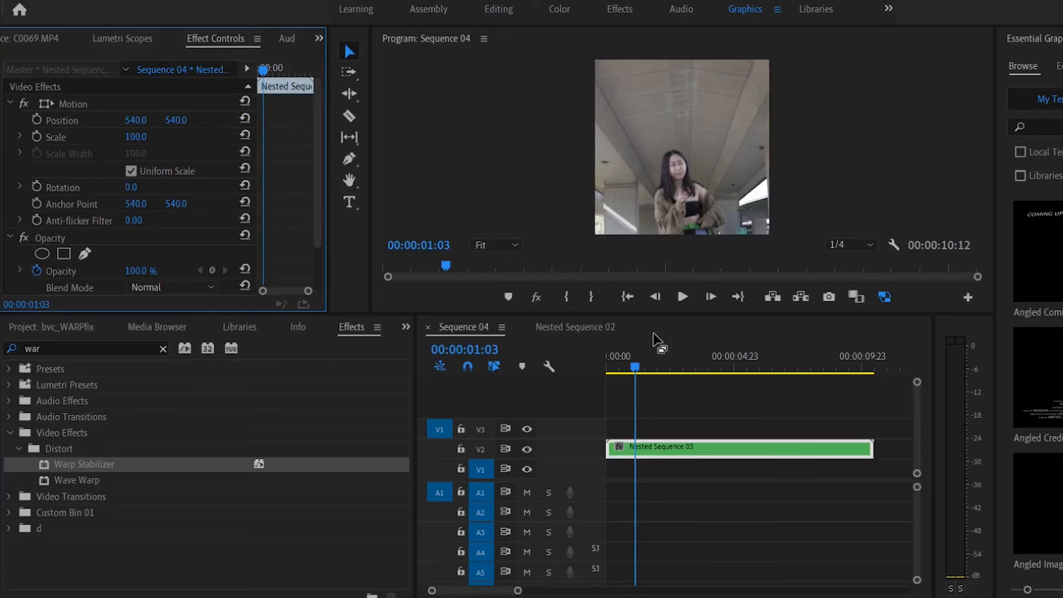
pyautogui.moveTo(912, 329)
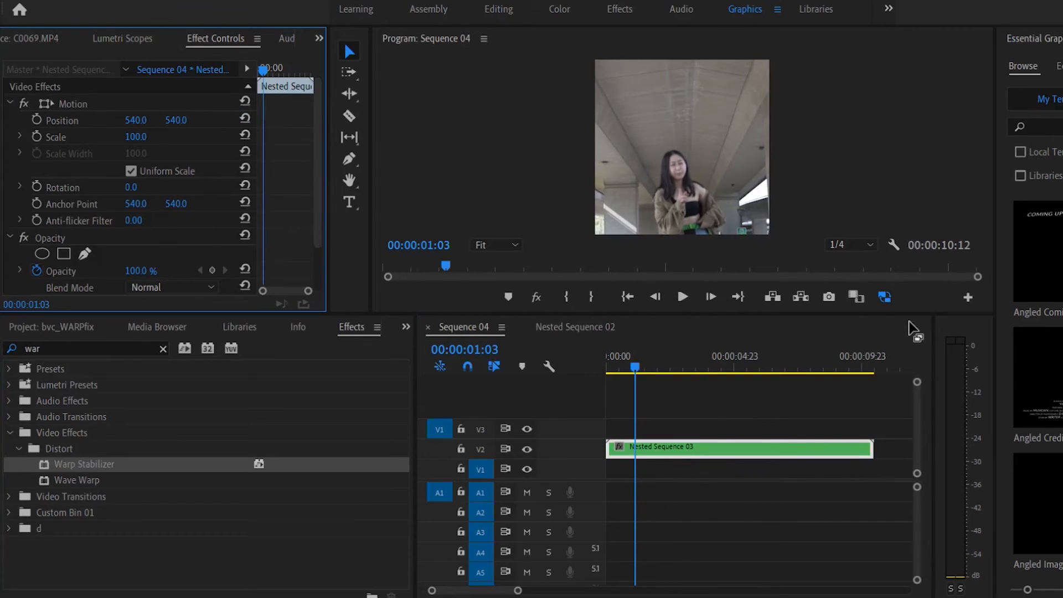
pyautogui.moveTo(676, 438)
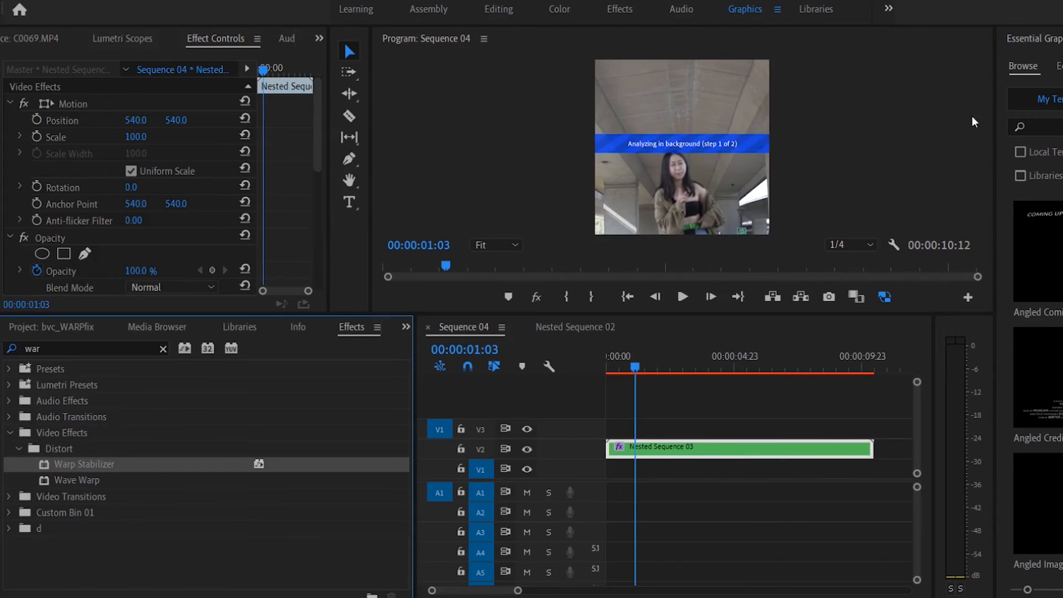
pyautogui.moveTo(718, 459)
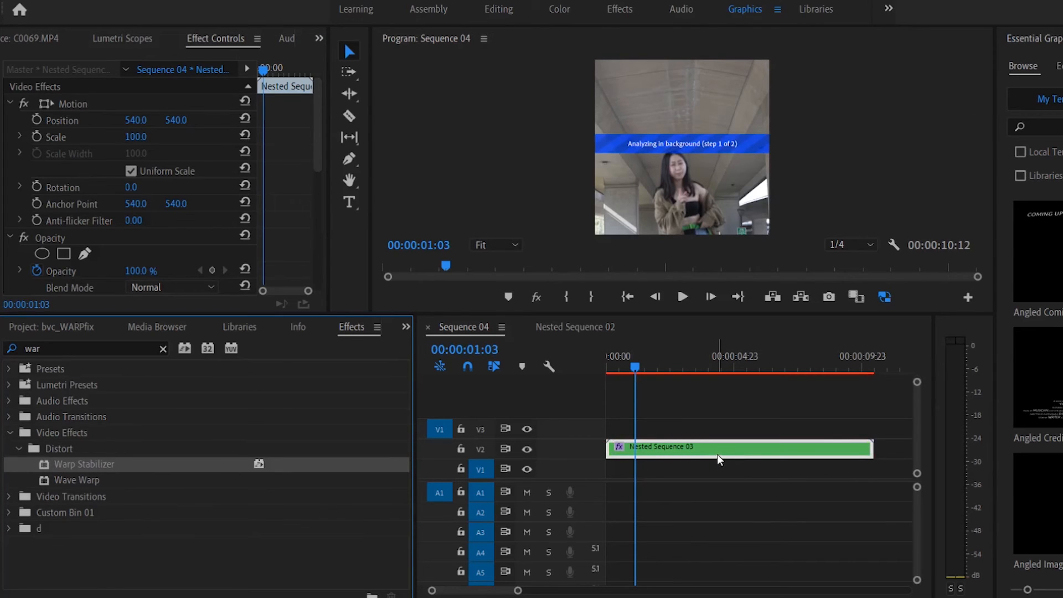
# Step: Inspect Nested Sequence 03 and Nested Sequence 02's contents, then show the Project panel
pyautogui.doubleClick(719, 448)
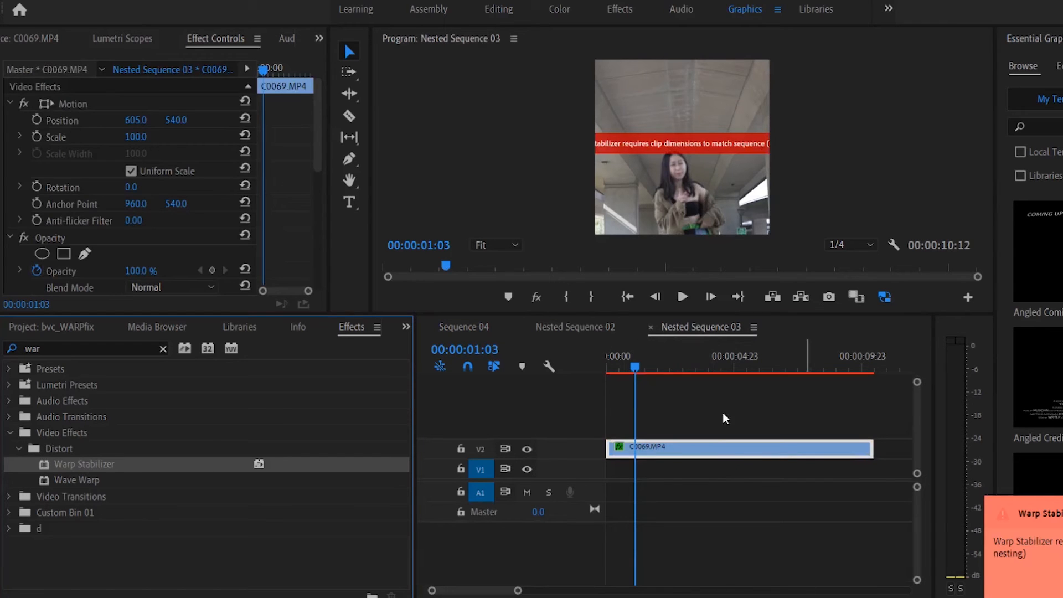
pyautogui.scroll(-3)
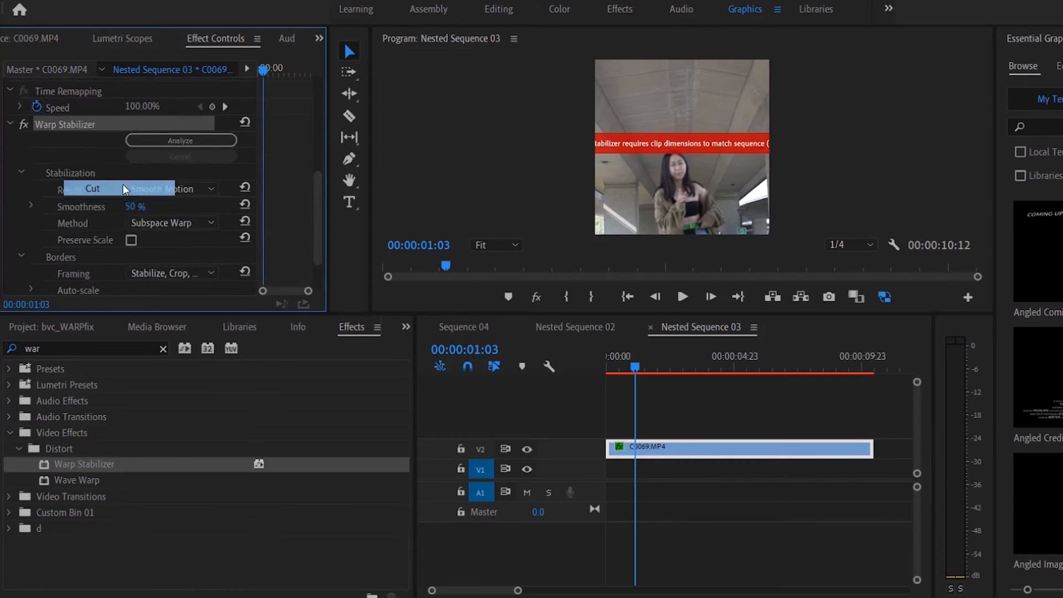
pyautogui.click(575, 328)
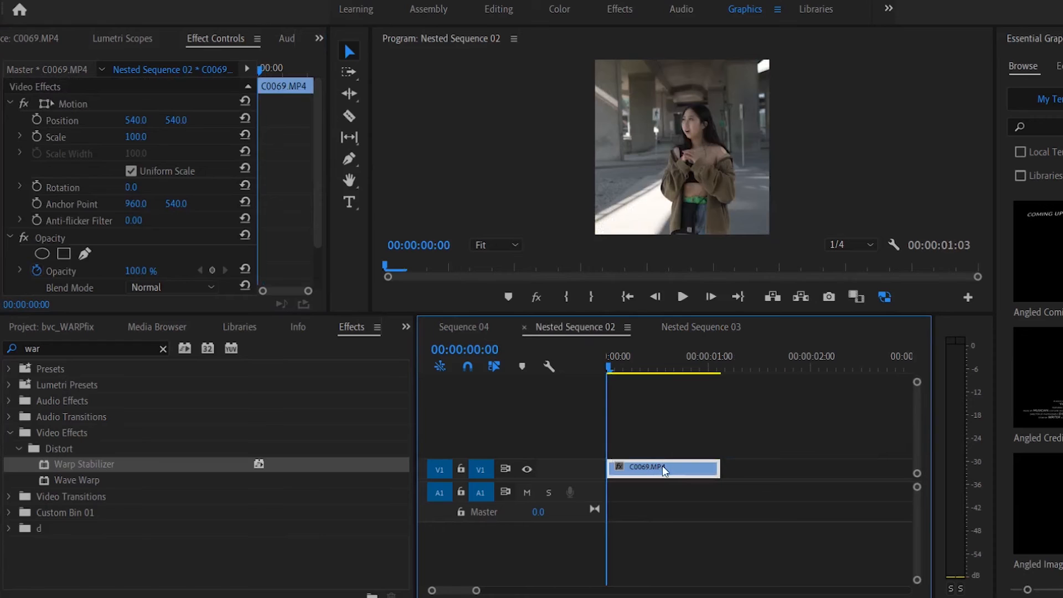
pyautogui.click(464, 327)
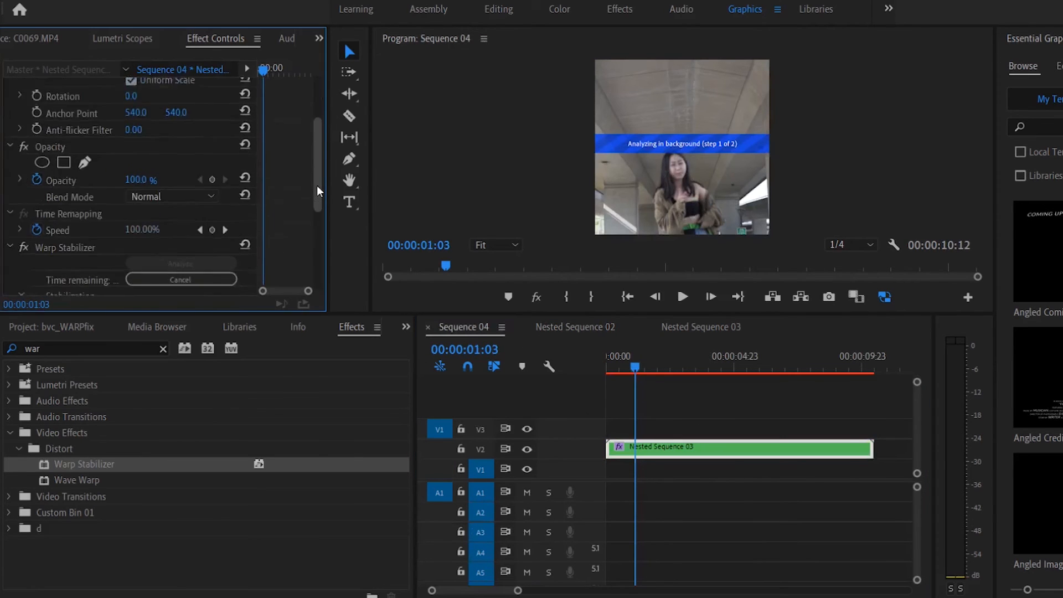
pyautogui.scroll(-3)
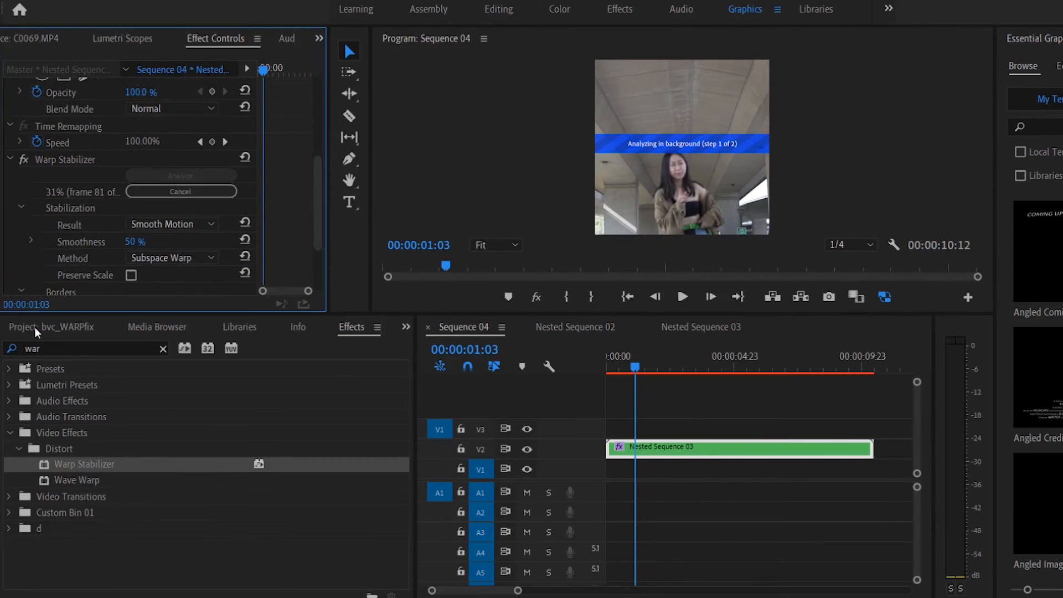
pyautogui.click(51, 327)
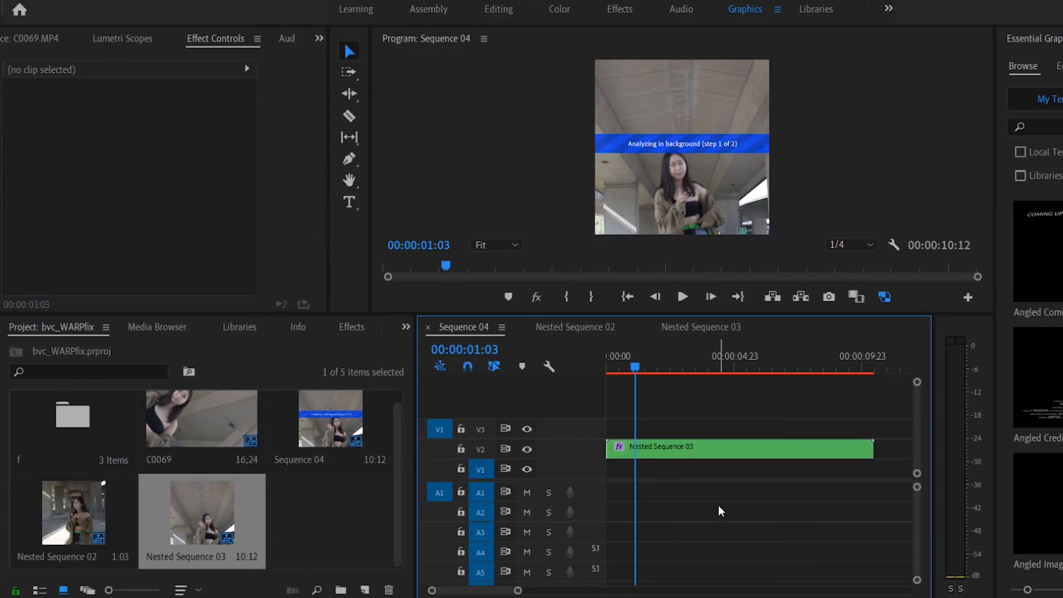
pyautogui.moveTo(684, 476)
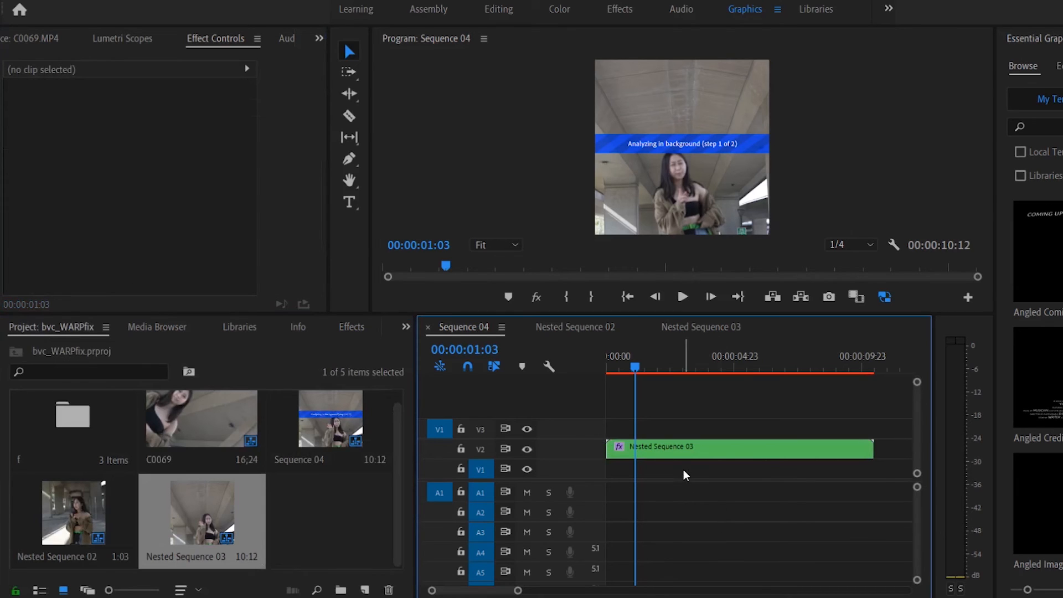
pyautogui.moveTo(566, 129)
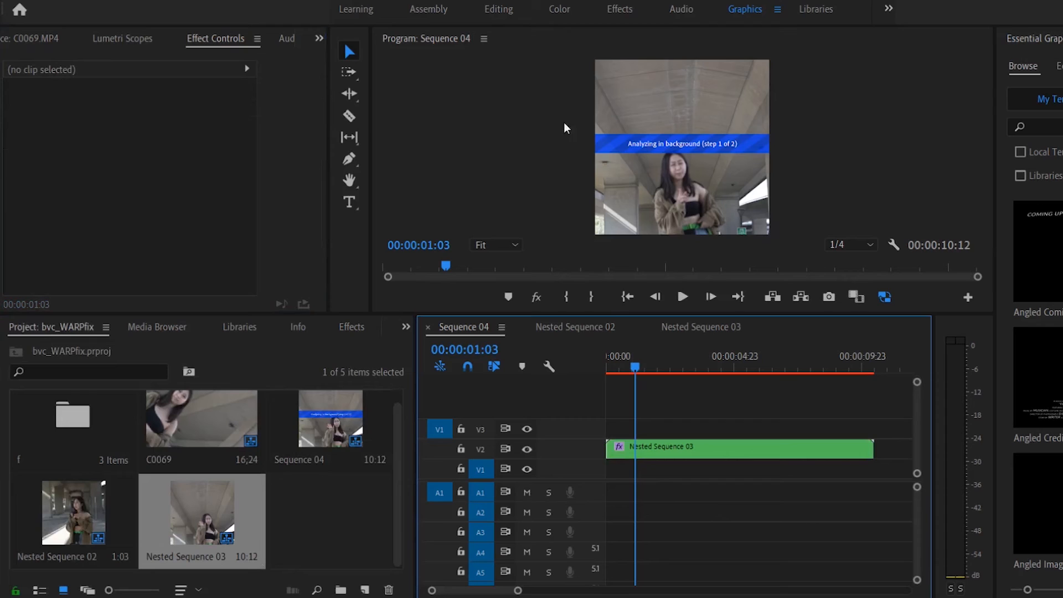
pyautogui.moveTo(648, 181)
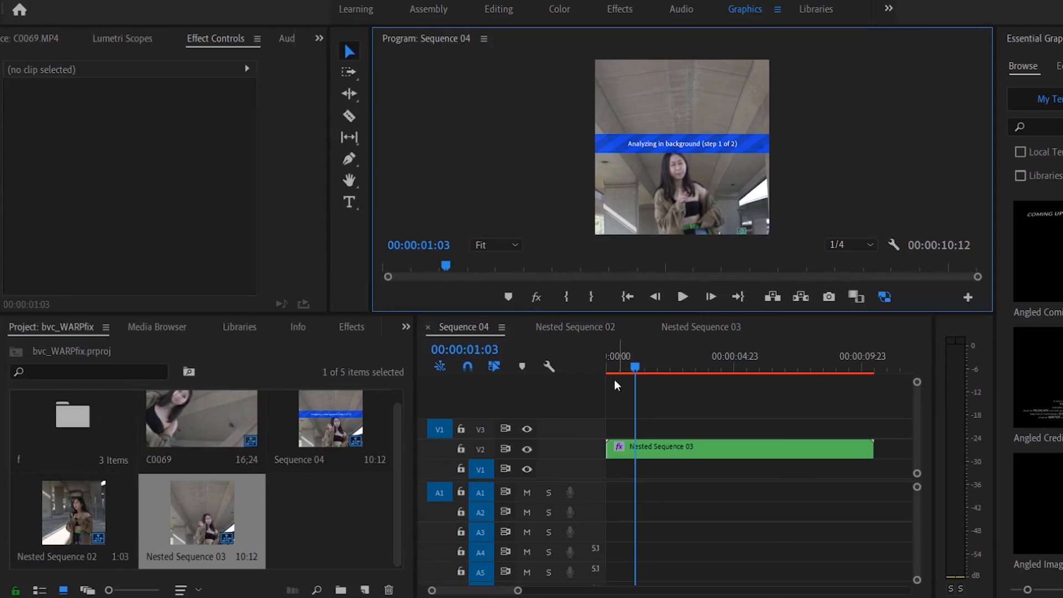
pyautogui.moveTo(701, 391)
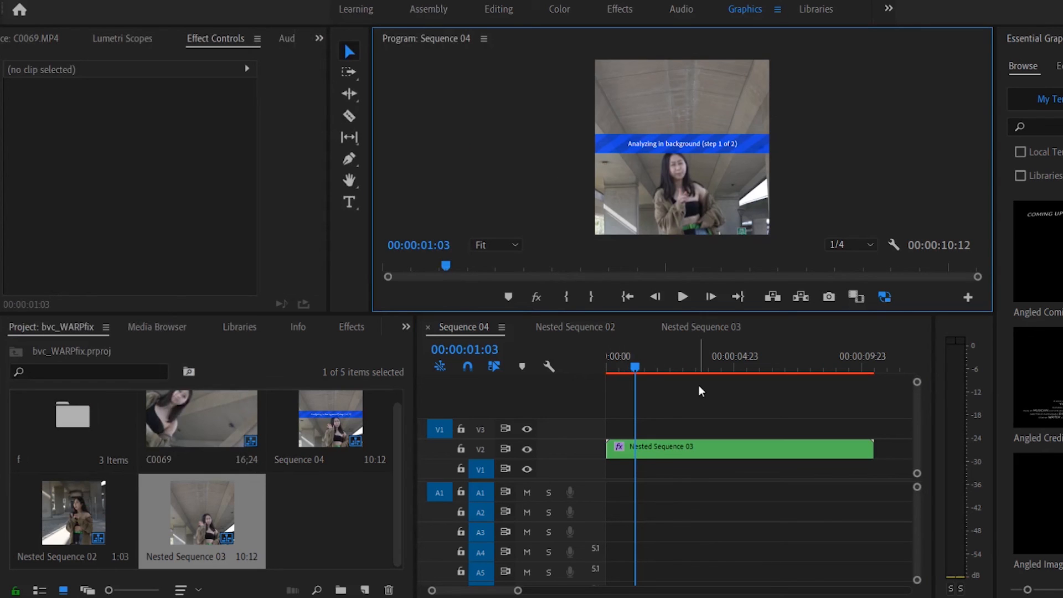
pyautogui.moveTo(653, 437)
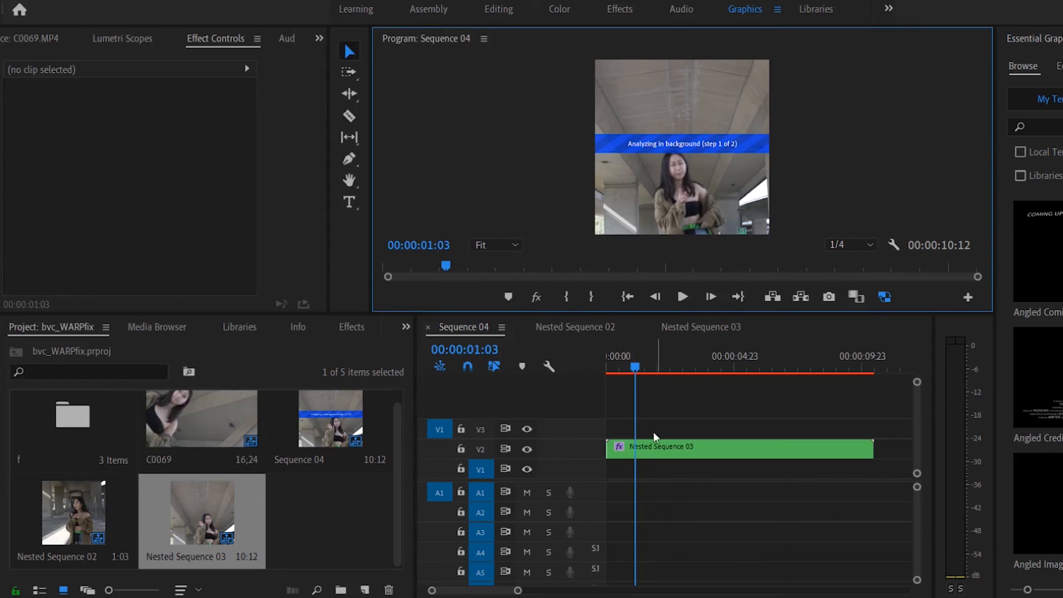
pyautogui.moveTo(189, 438)
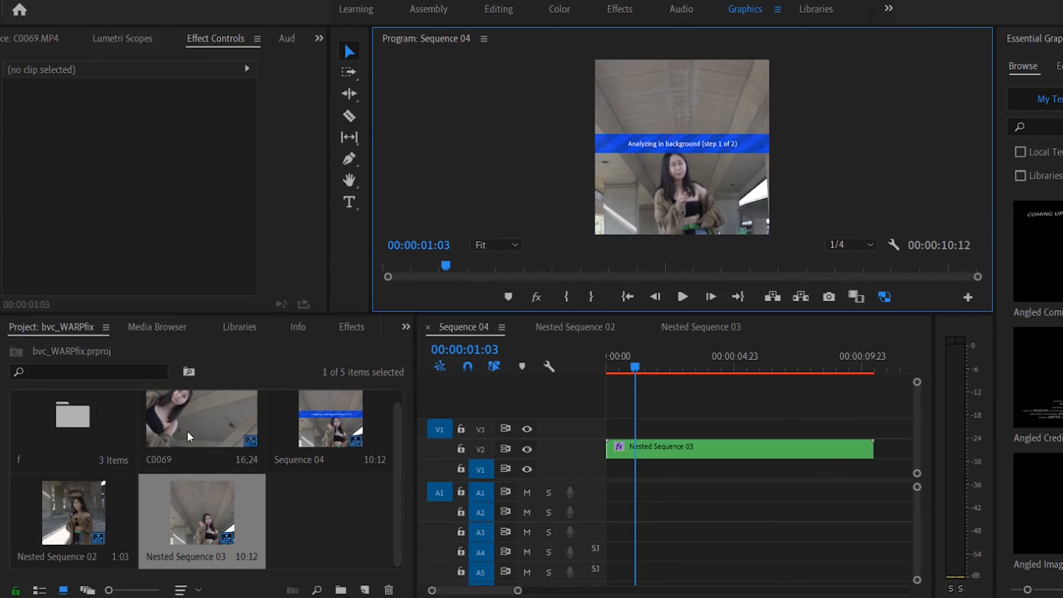
pyautogui.doubleClick(201, 419)
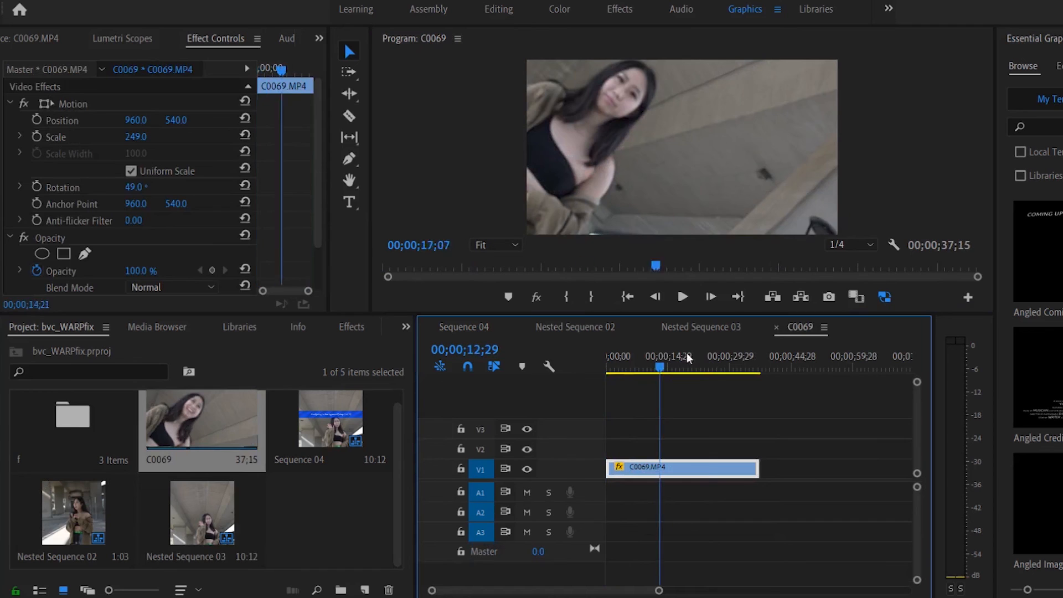
# Step: Reset the C0069 clip's Scale to 100 and Rotation to 0°, then deselect the project item
pyautogui.click(245, 136)
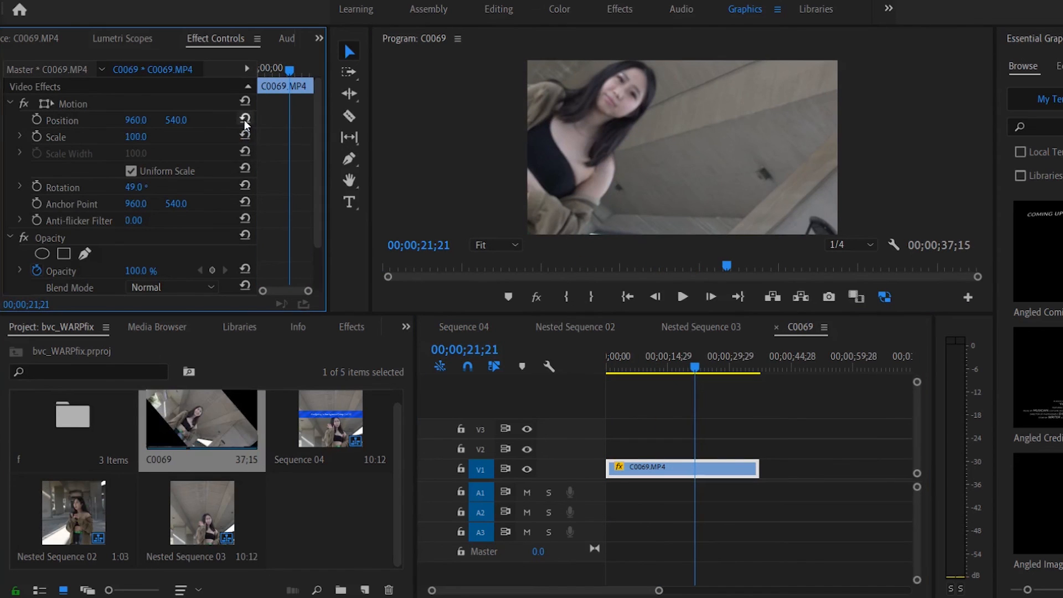
pyautogui.moveTo(655, 505)
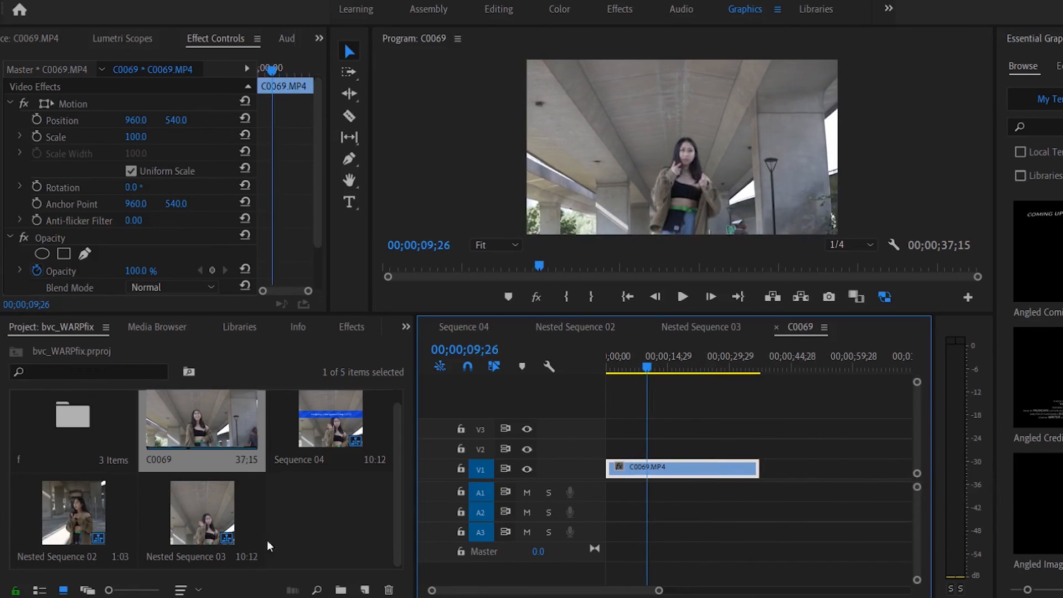
pyautogui.click(359, 524)
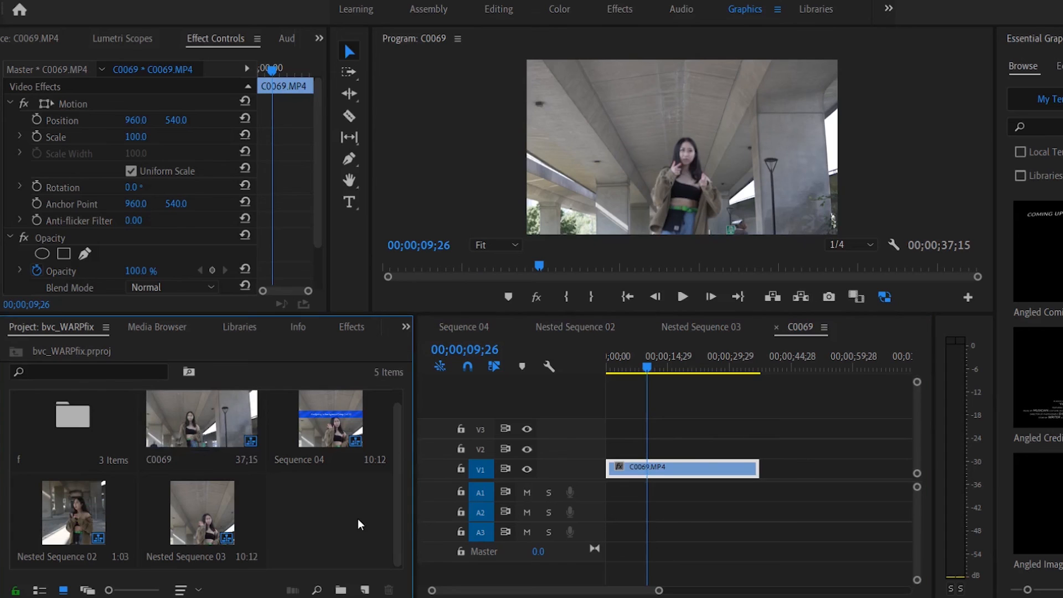